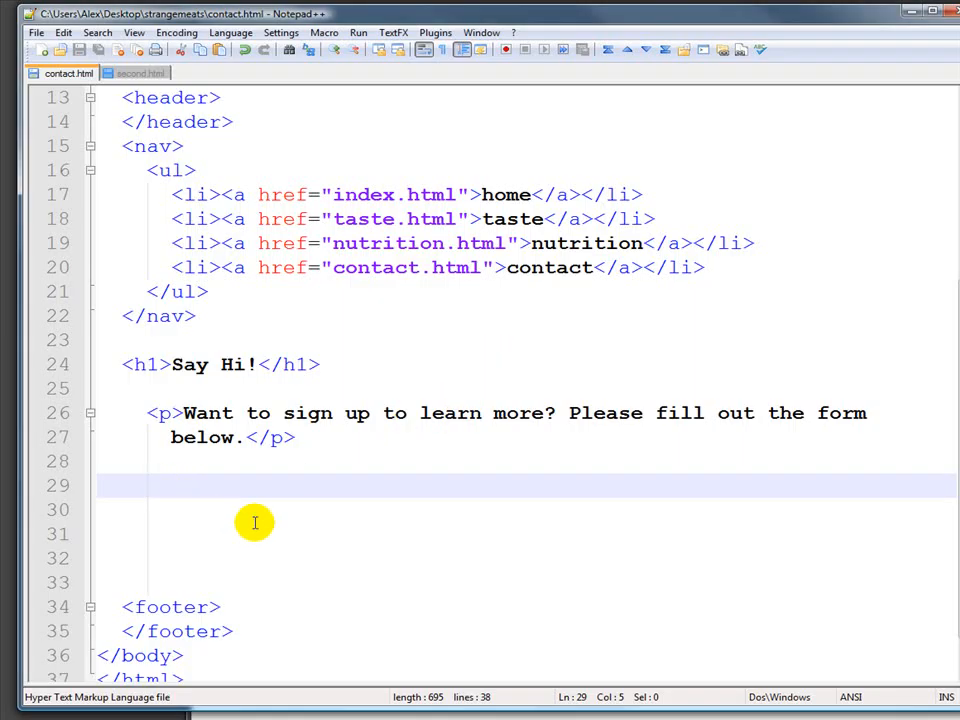
- Write Name, Email and Submit on separate lines below the intro, each starting with <p>
{"action": "type", "text": "N"}
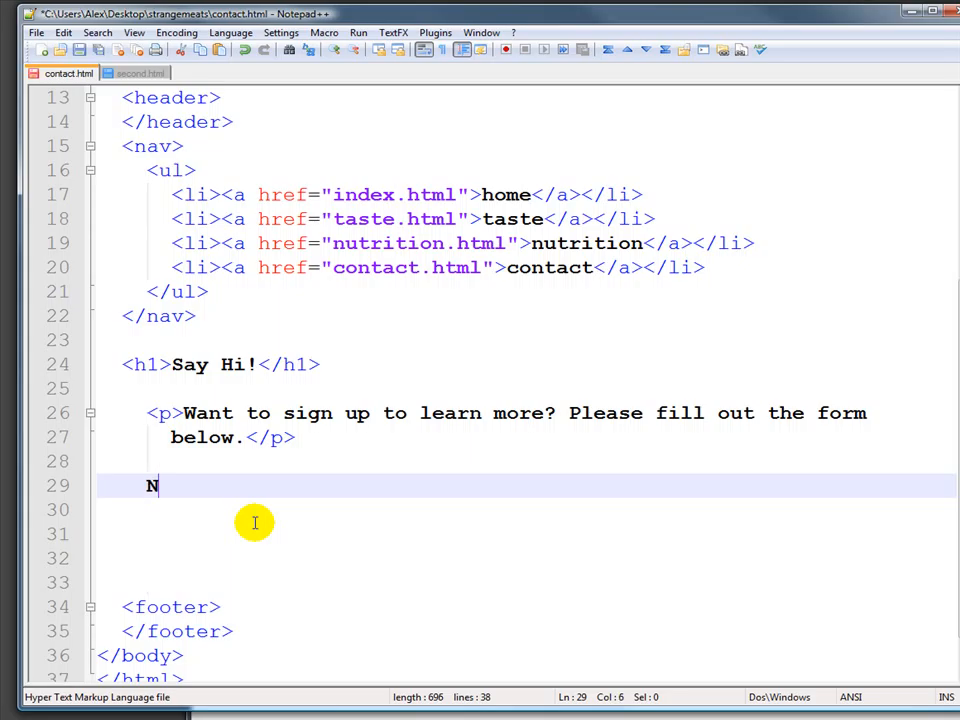
{"action": "type", "text": "ame"}
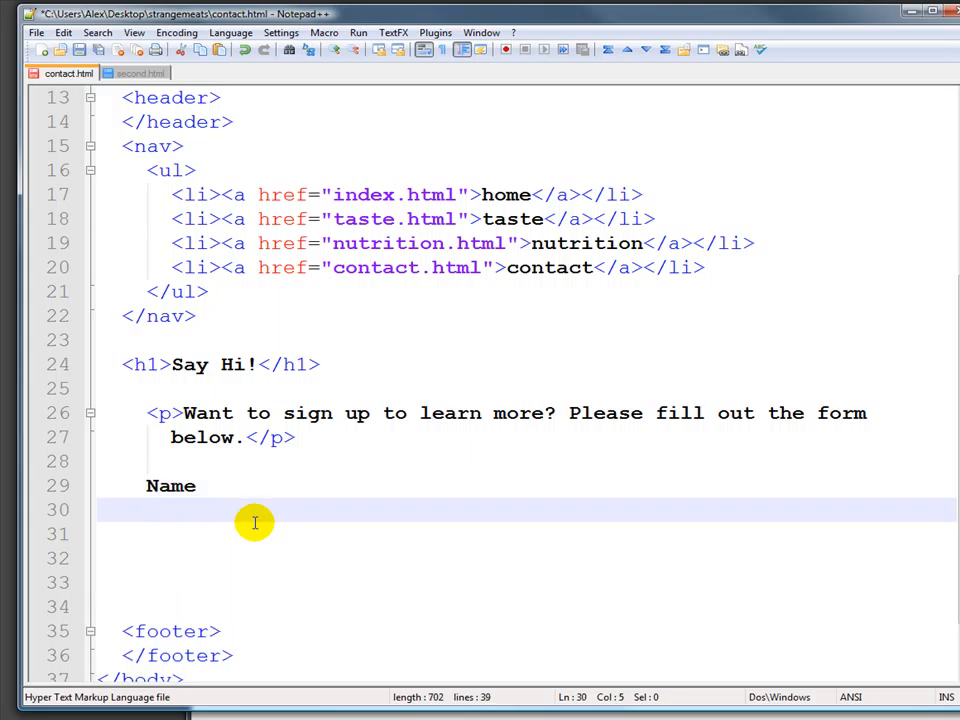
{"action": "type", "text": "Email"}
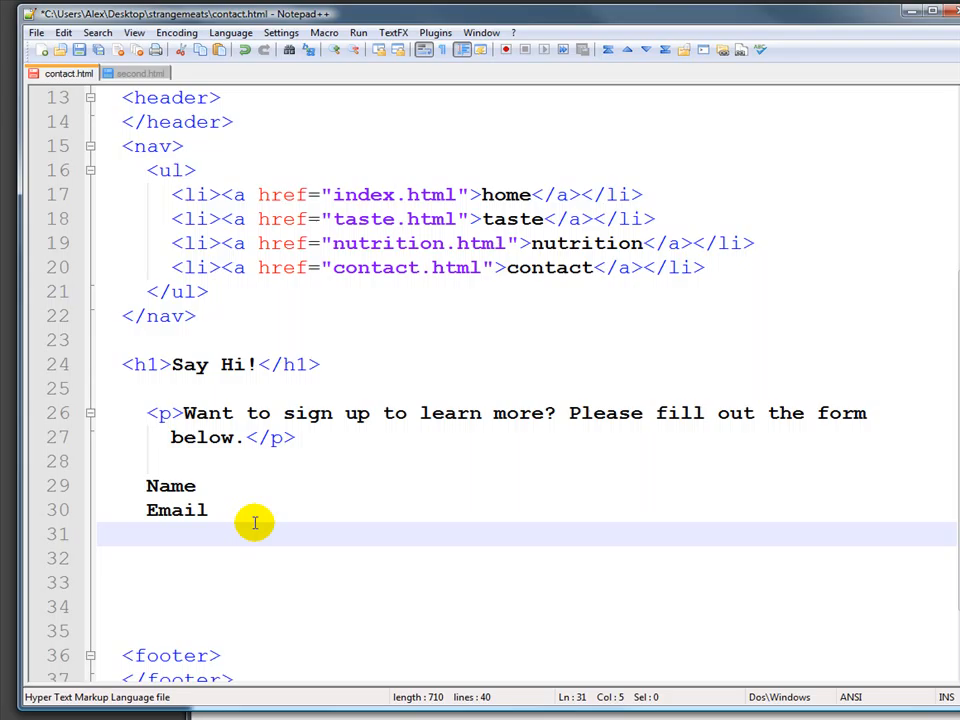
{"action": "type", "text": "Subm"}
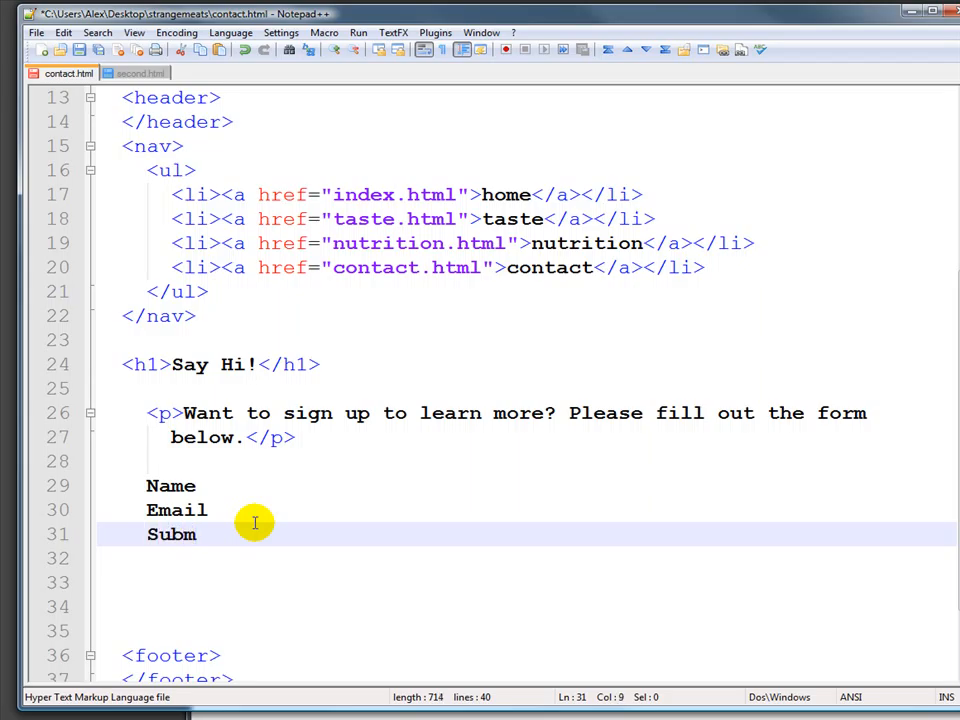
{"action": "type", "text": "it"}
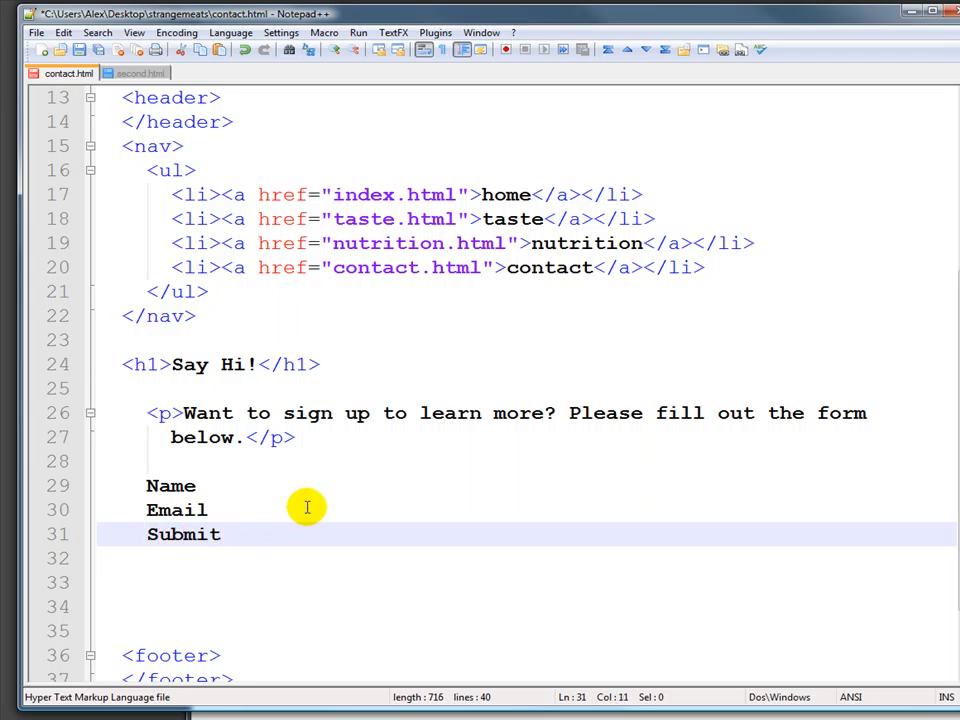
{"action": "mouse_move", "coordinate": [148, 486]}
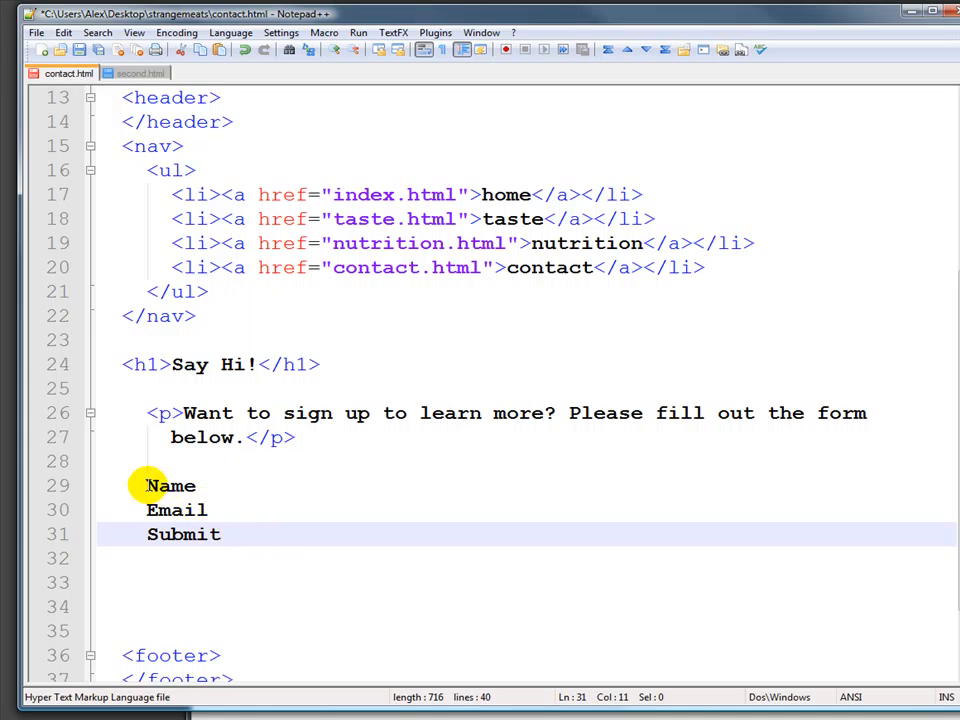
{"action": "type", "text": "Kp"}
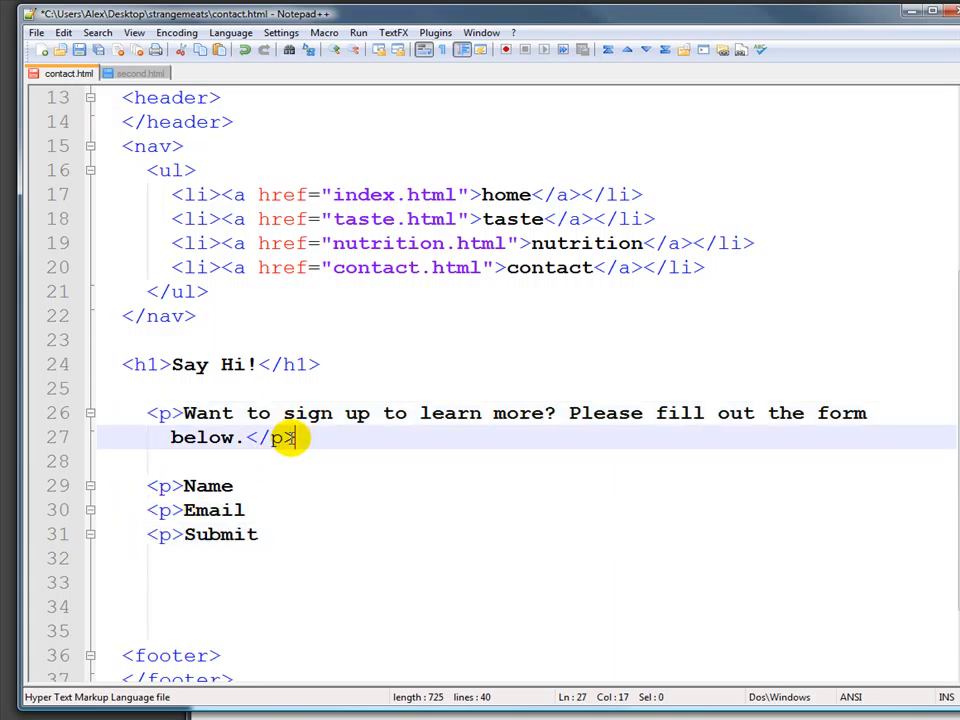
- End the Name, Email and Submit lines with </p> and return to the blank line above
{"action": "left_click", "coordinate": [236, 486]}
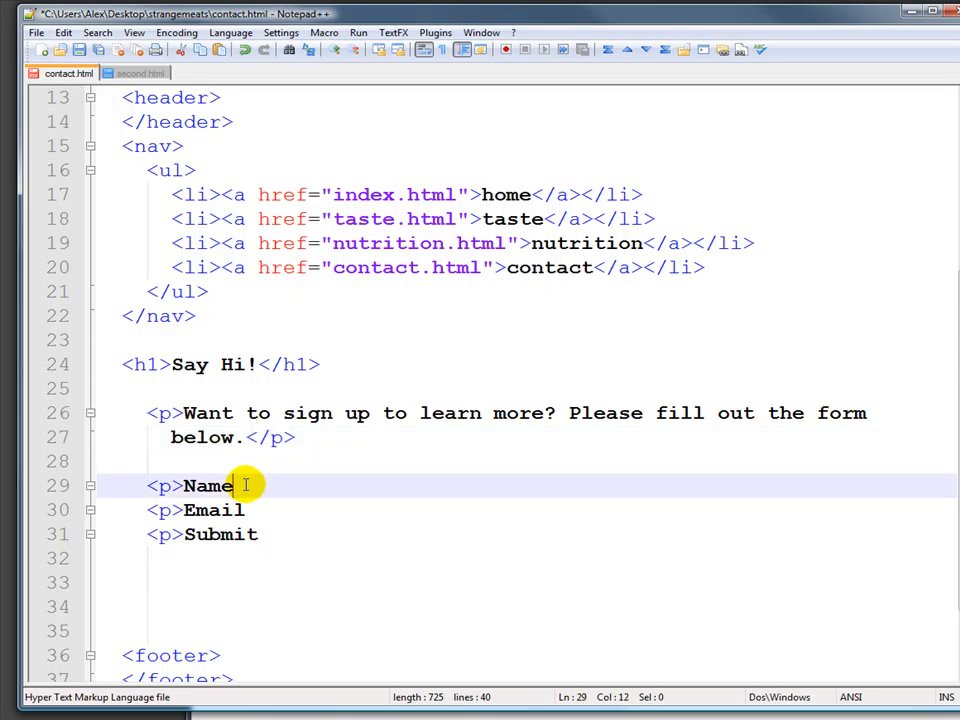
{"action": "type", "text": "</p>"}
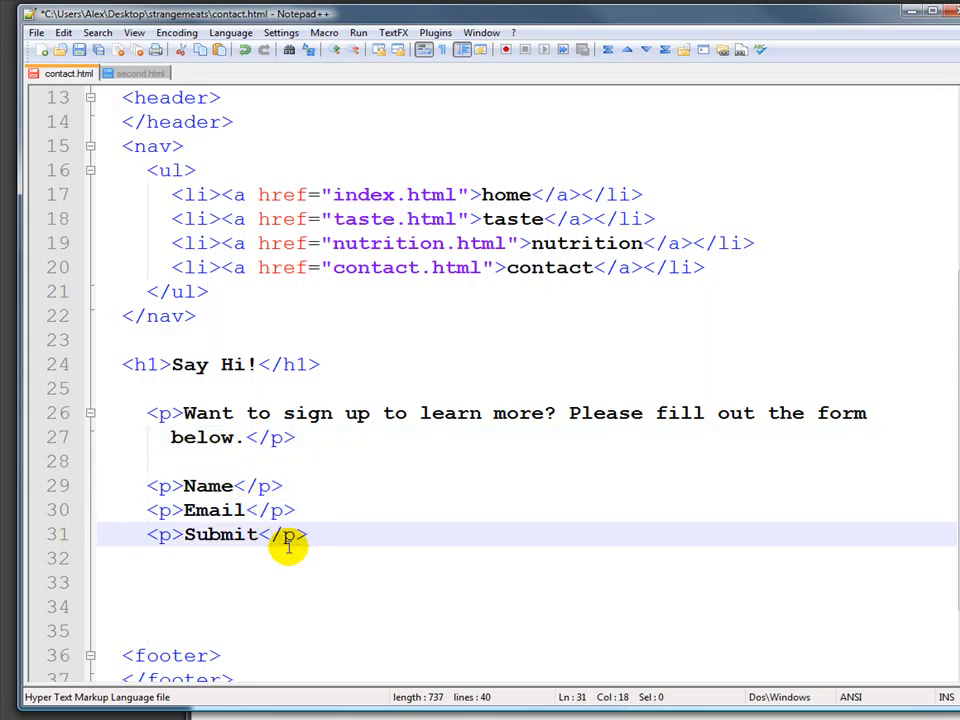
{"action": "mouse_move", "coordinate": [228, 568]}
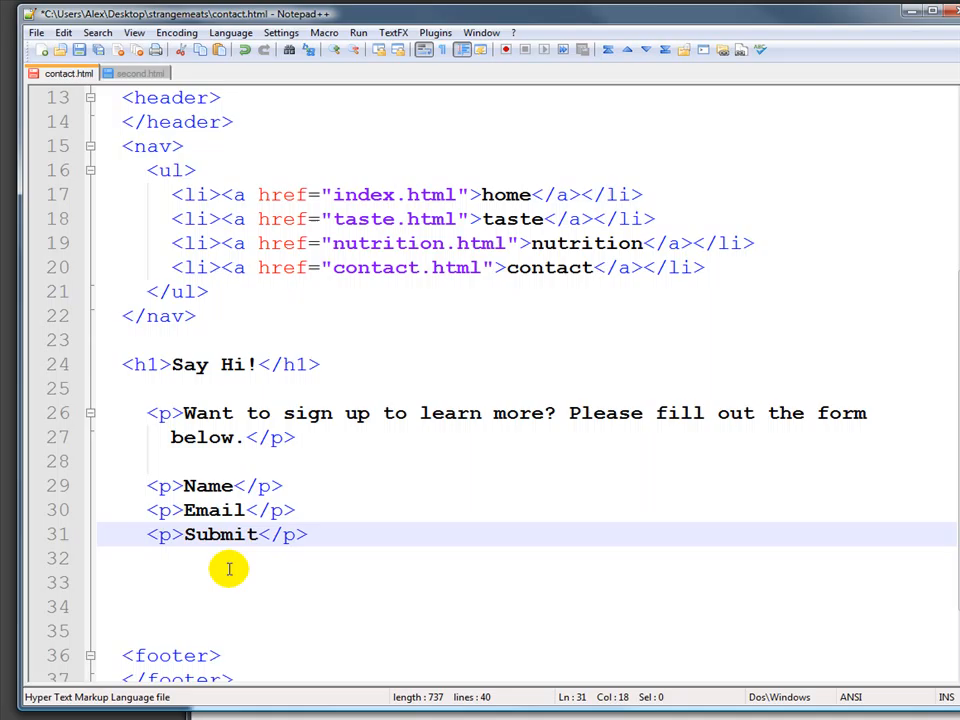
{"action": "left_click", "coordinate": [156, 460]}
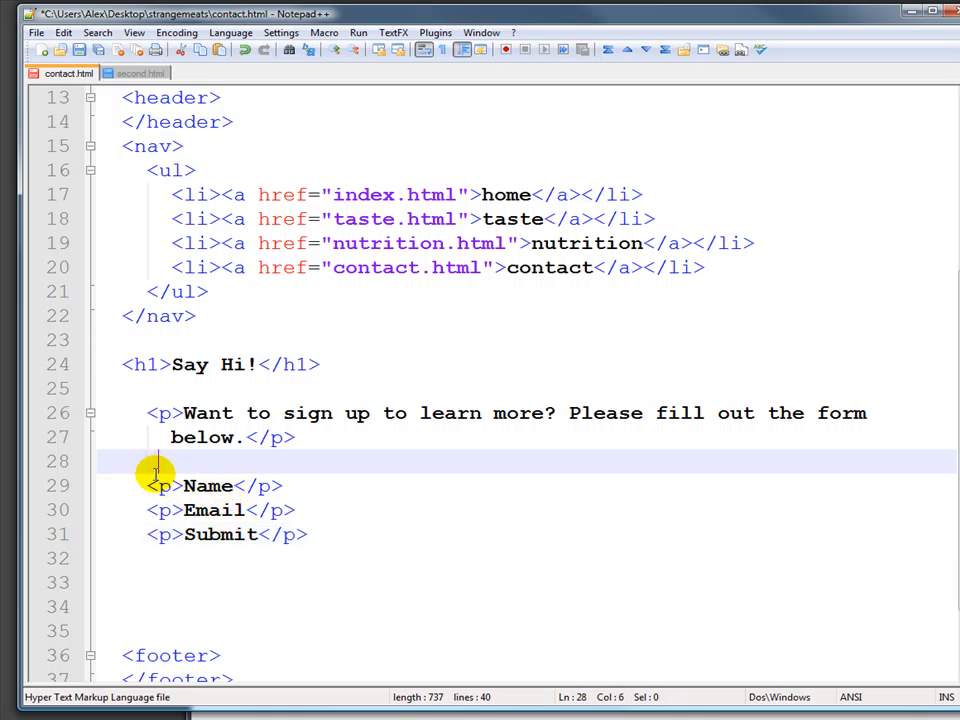
{"action": "mouse_move", "coordinate": [184, 486]}
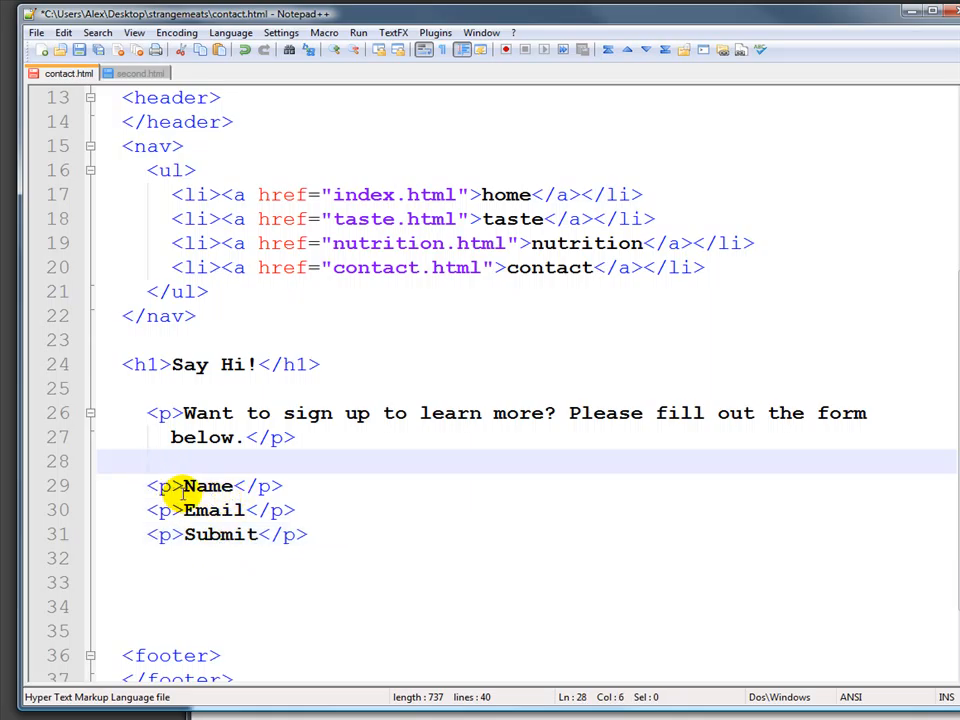
- Enclose the three paragraphs in <form>...</form>, indenting them inside it
{"action": "type", "text": "F"}
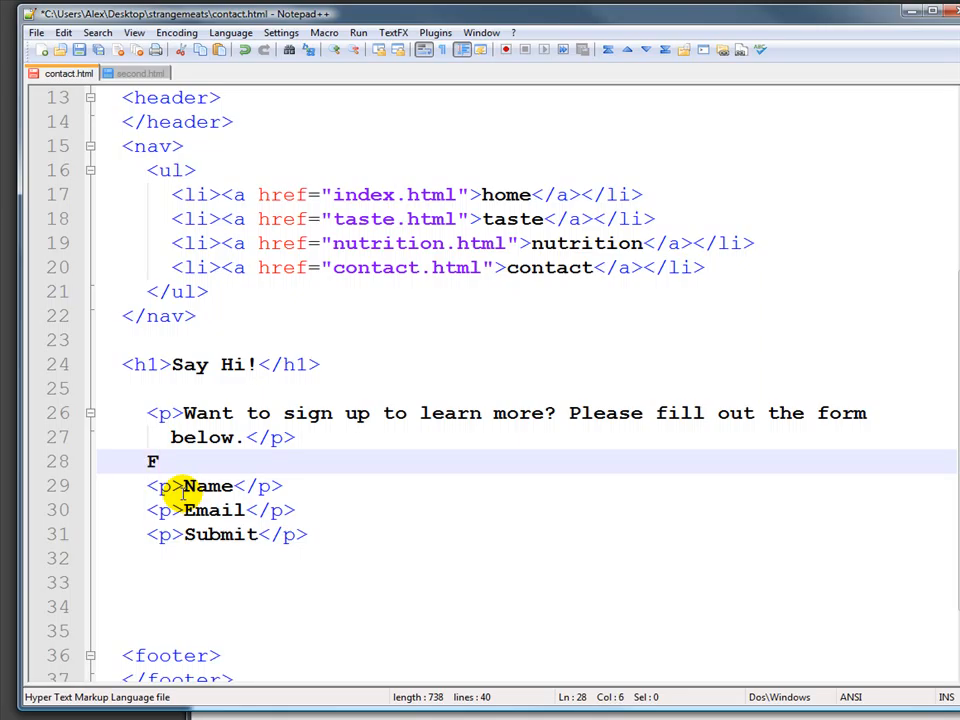
{"action": "type", "text": "<f"}
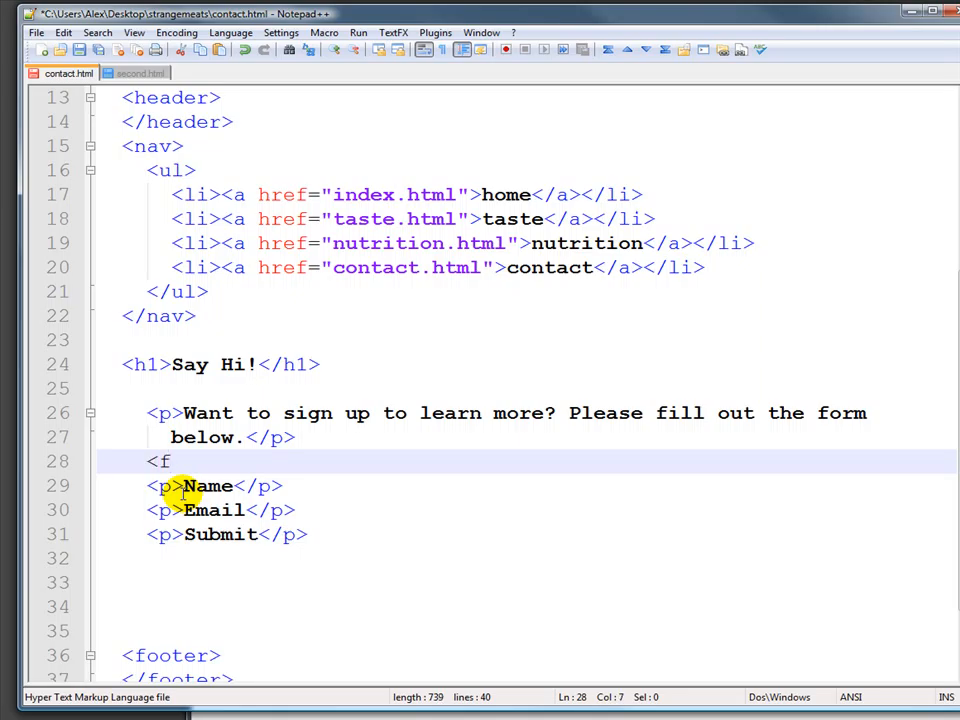
{"action": "type", "text": "orm>"}
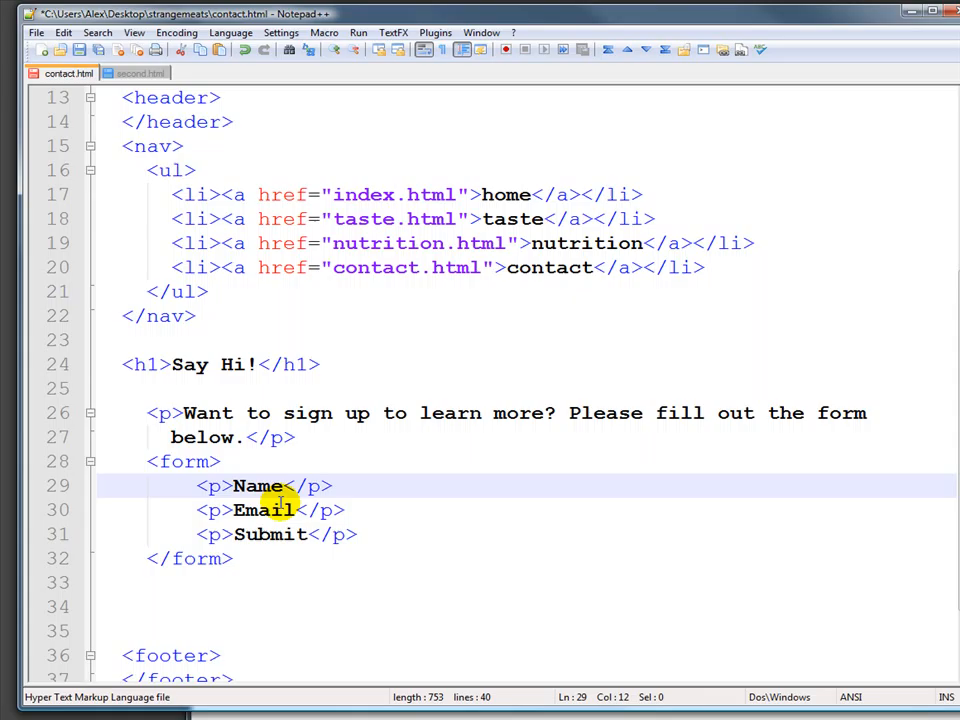
{"action": "mouse_move", "coordinate": [284, 486]}
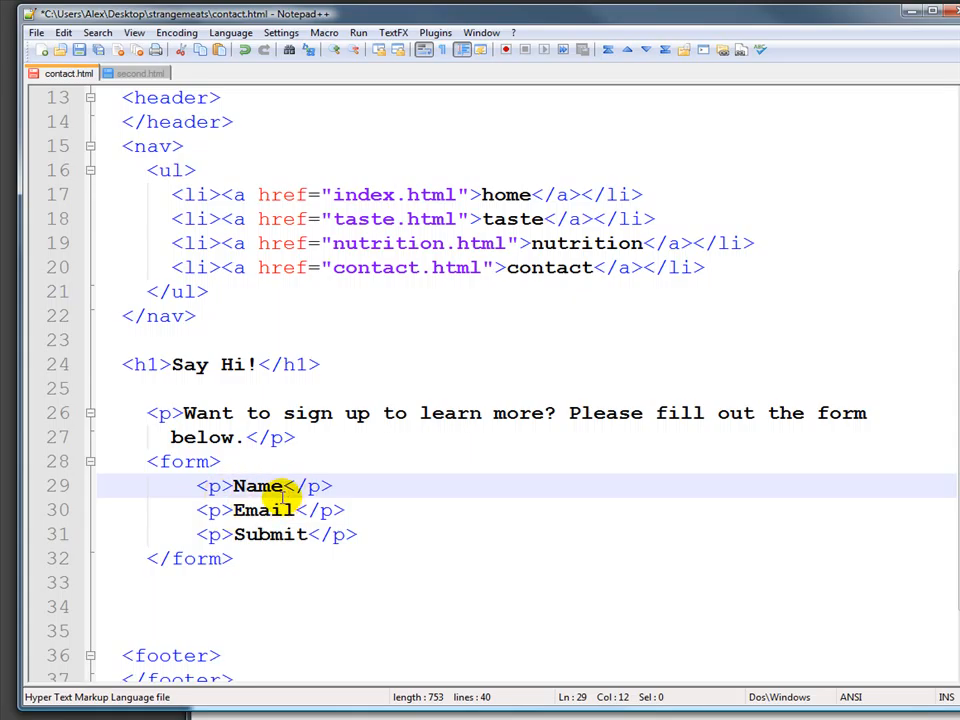
- Wrap Name, Email and Submit in <label>...</label> within their paragraphs
{"action": "type", "text": "<label"}
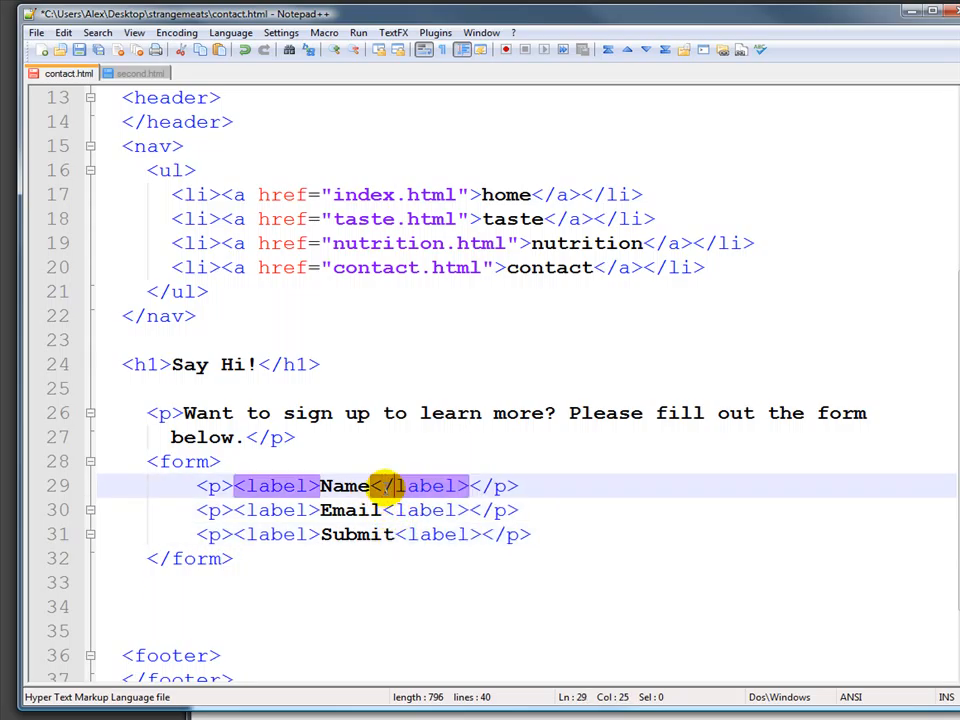
{"action": "left_click", "coordinate": [396, 510]}
{"action": "type", "text": "/"}
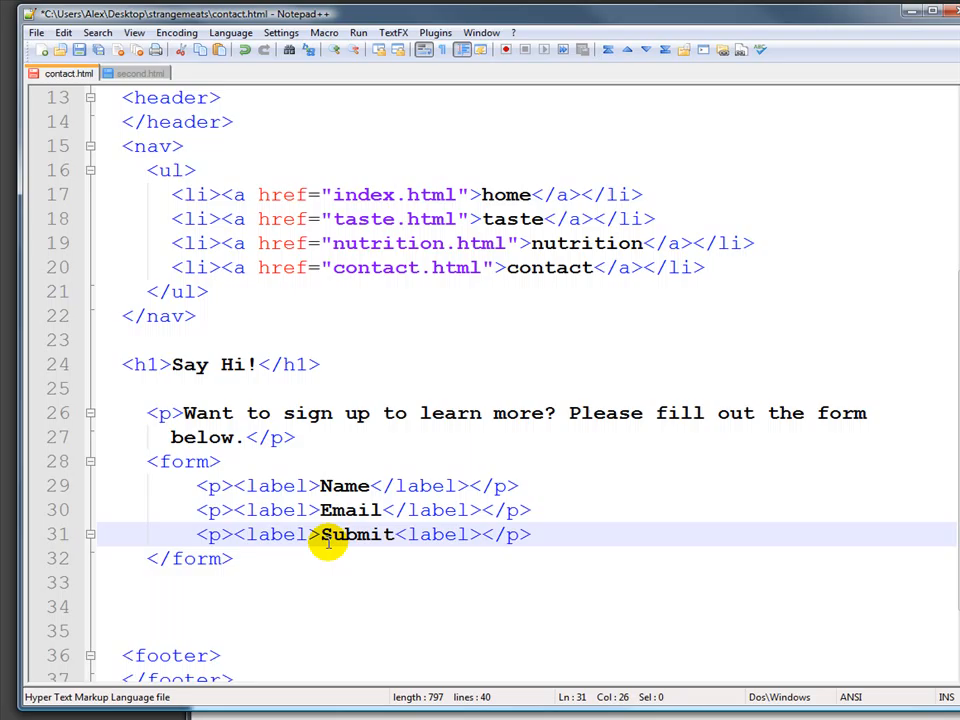
- Replace the Submit line's label tags with button tags
{"action": "double_click", "coordinate": [280, 534]}
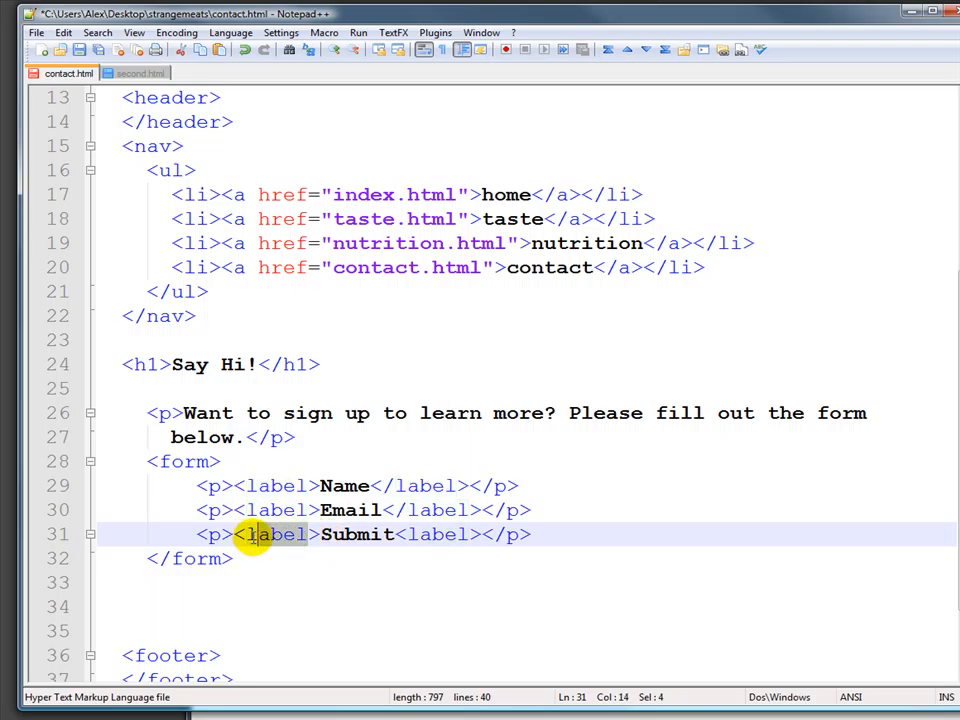
{"action": "type", "text": "button"}
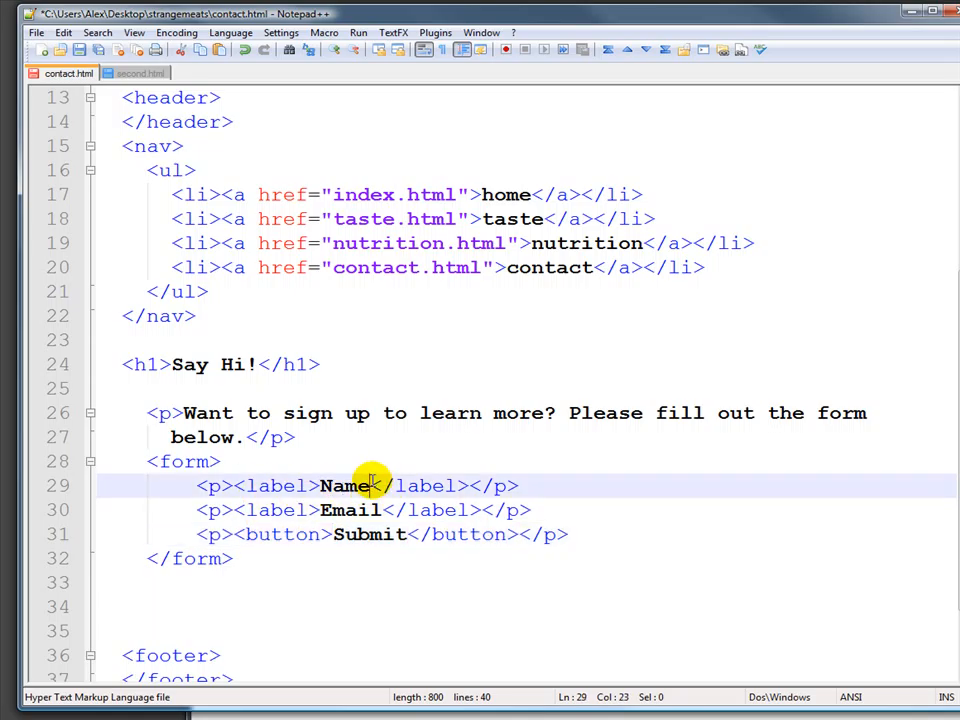
- Insert an <input> after the Name and Email text inside their labels
{"action": "type", "text": "<input><"}
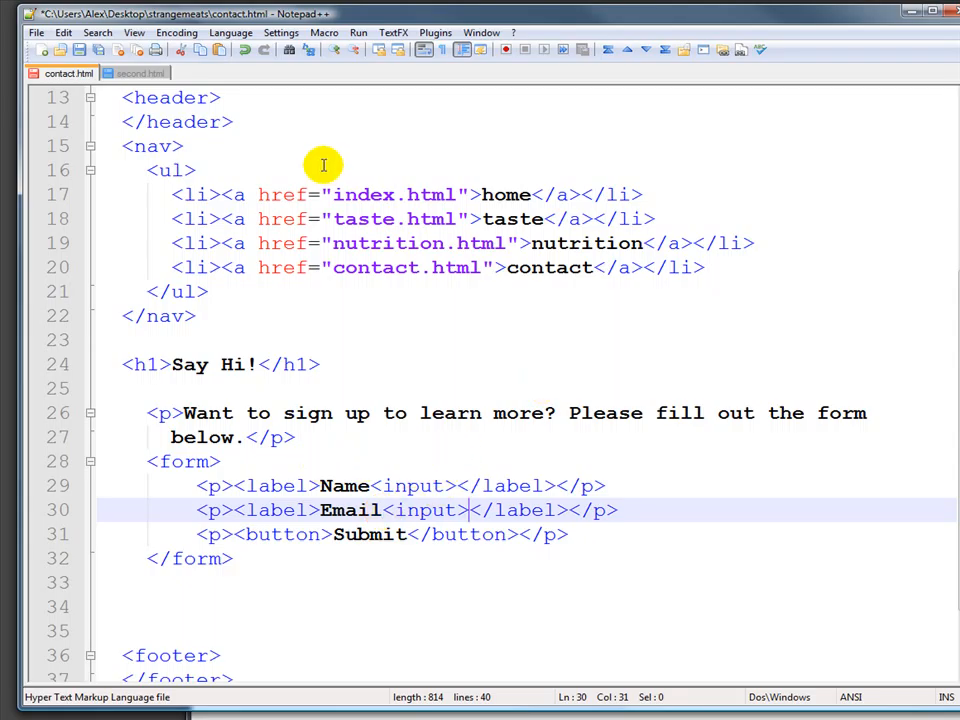
{"action": "left_click", "coordinate": [36, 32]}
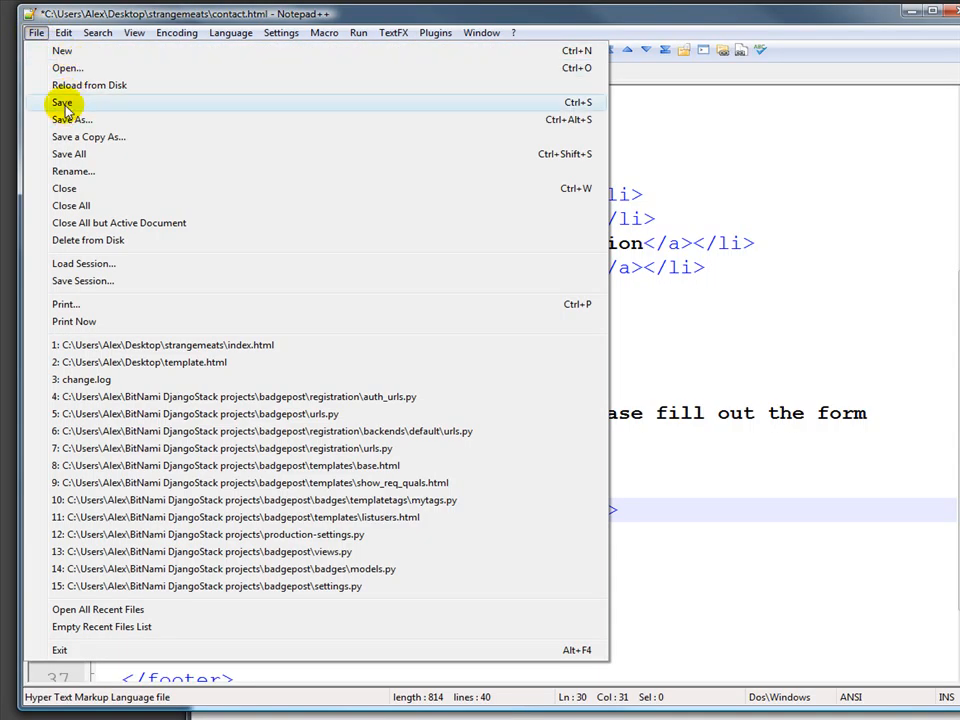
- Save contact.html and test the form's Submit button in the Chrome preview
{"action": "left_click", "coordinate": [62, 102]}
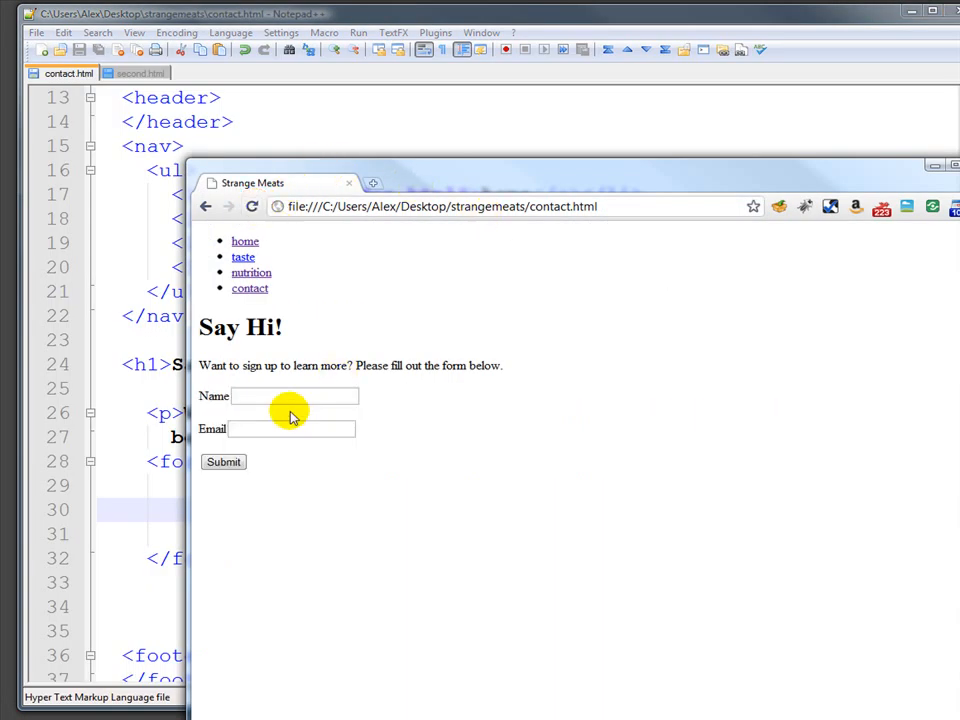
{"action": "mouse_move", "coordinate": [304, 438]}
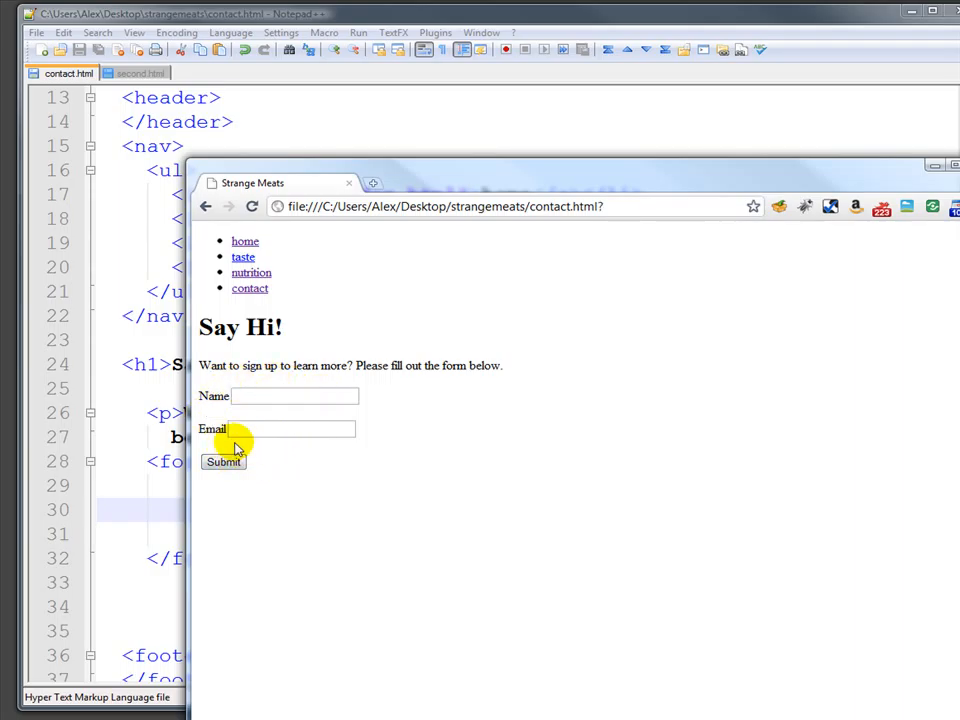
{"action": "mouse_move", "coordinate": [140, 436]}
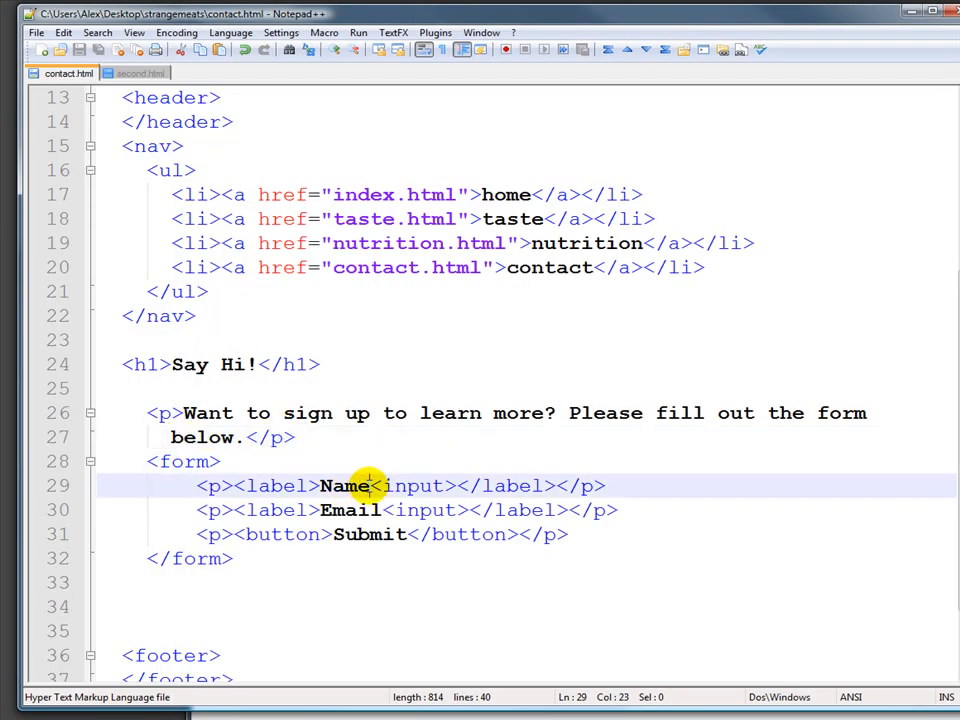
- Add colons after the Name and Email labels and position inside the opening form tag
{"action": "type", "text": ":"}
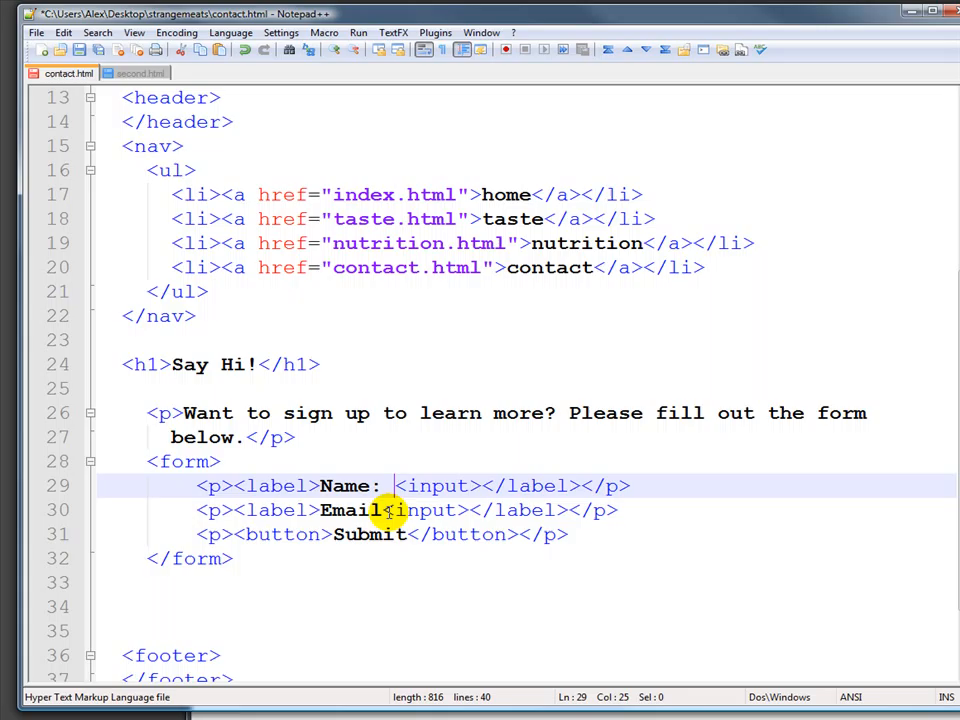
{"action": "type", "text": ":"}
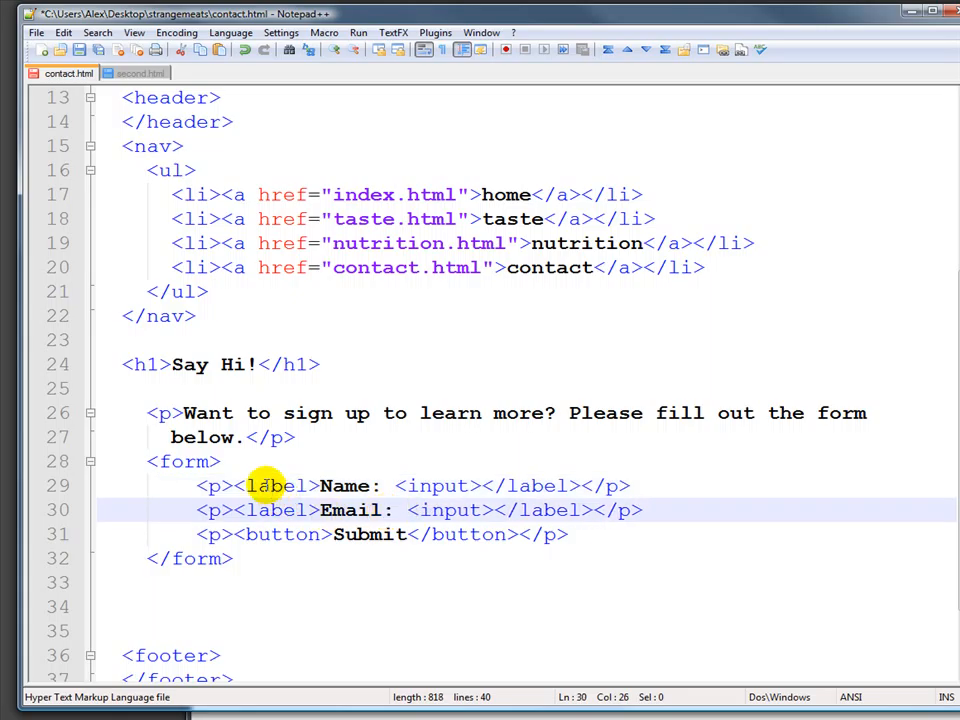
{"action": "left_click", "coordinate": [404, 510]}
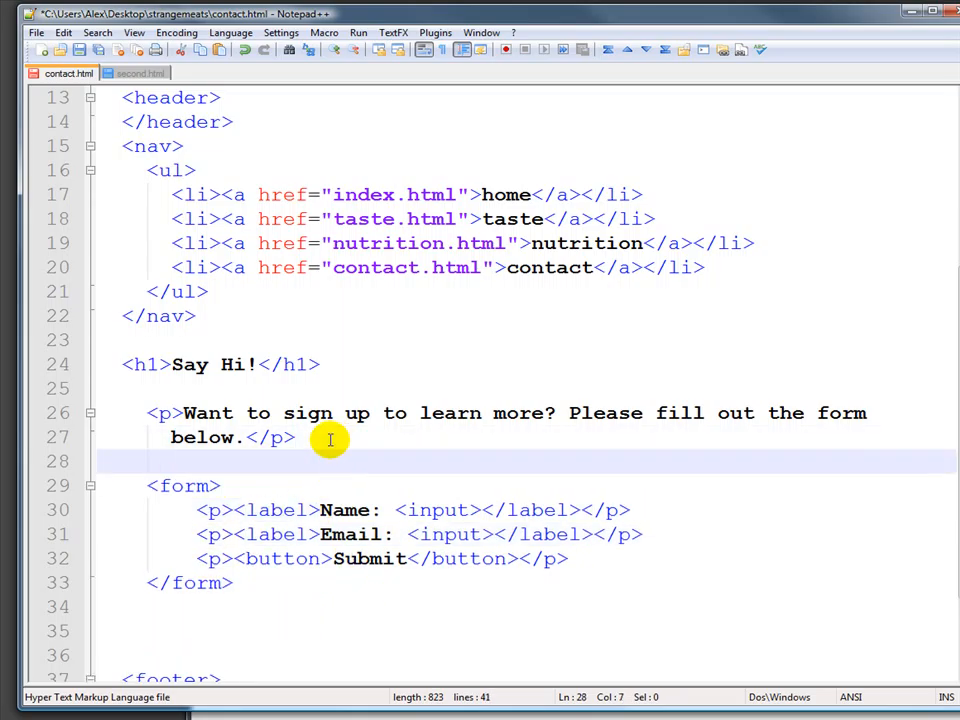
{"action": "mouse_move", "coordinate": [322, 558]}
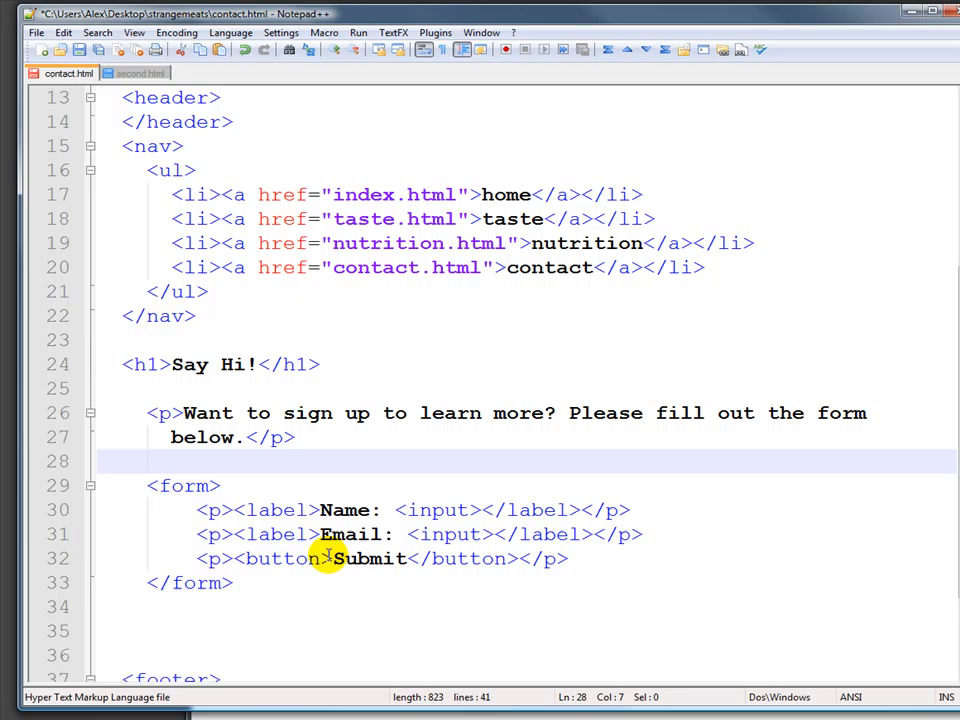
{"action": "mouse_move", "coordinate": [278, 510]}
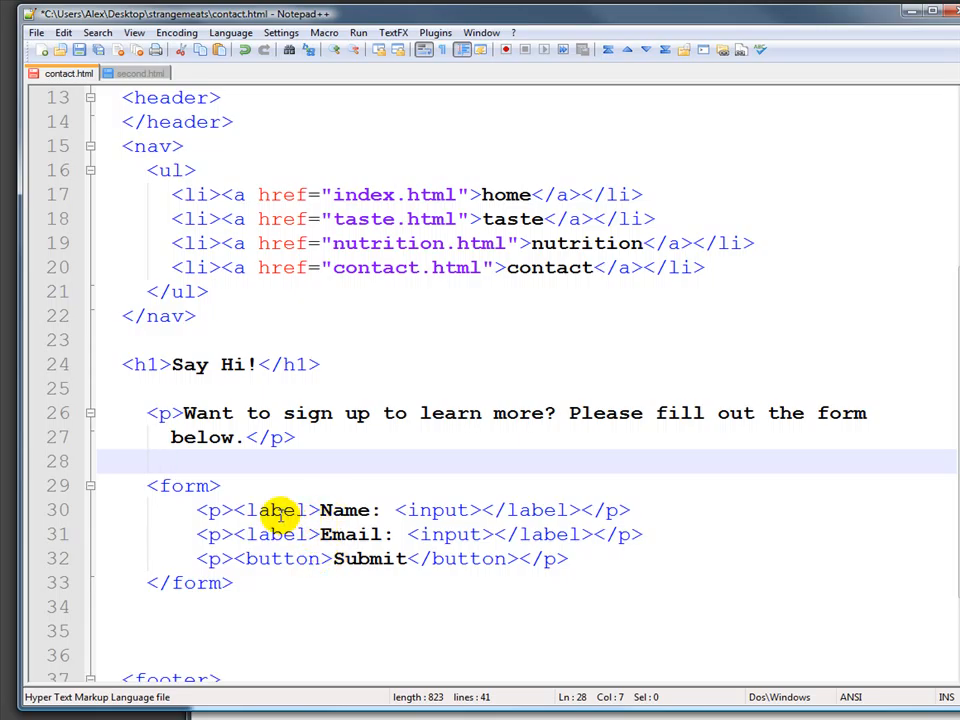
{"action": "left_click", "coordinate": [240, 500]}
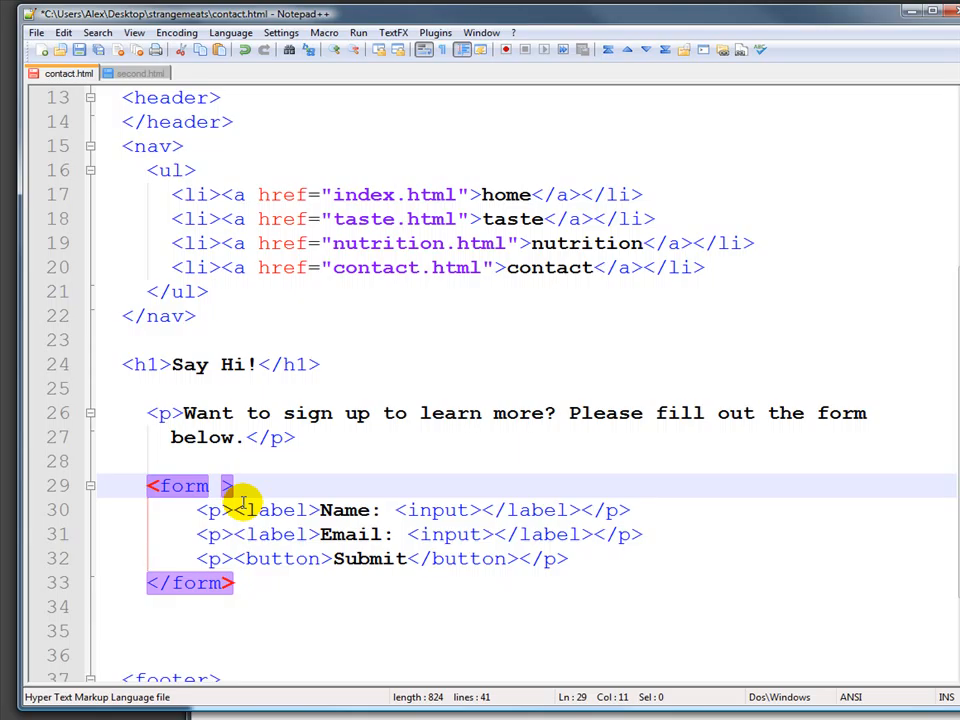
{"action": "type", "text": "method"}
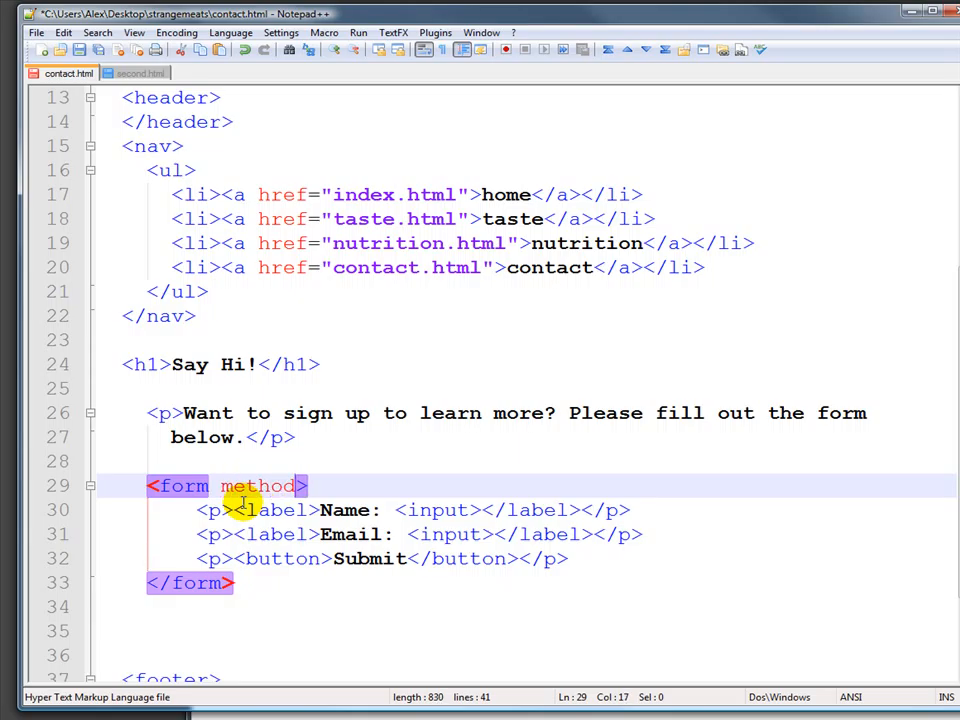
{"action": "type", "text": "=\"p"}
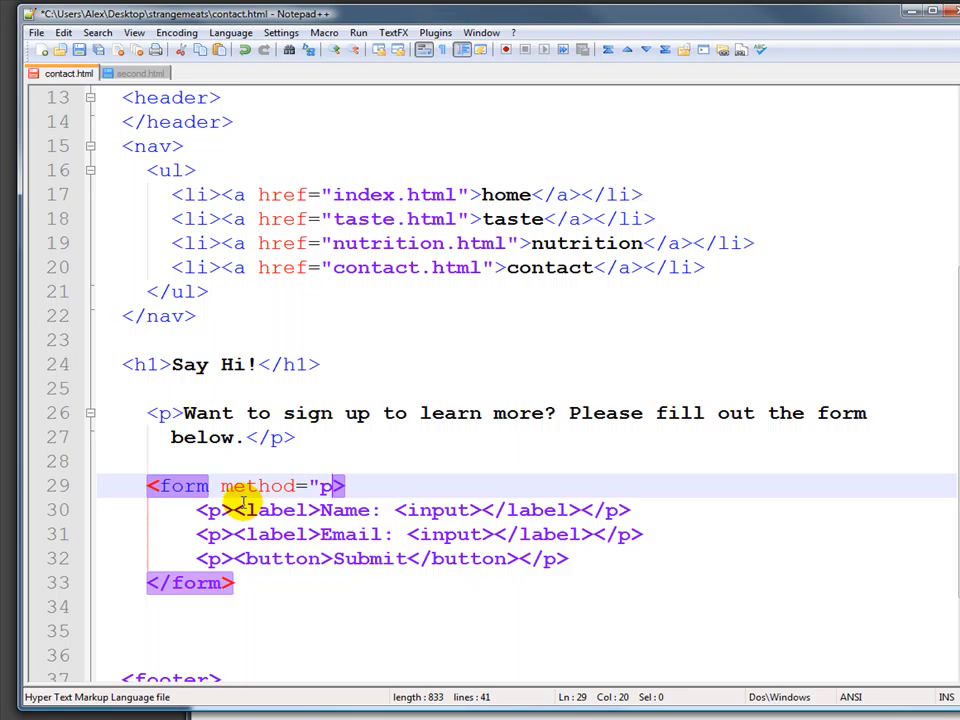
{"action": "type", "text": "ost"}
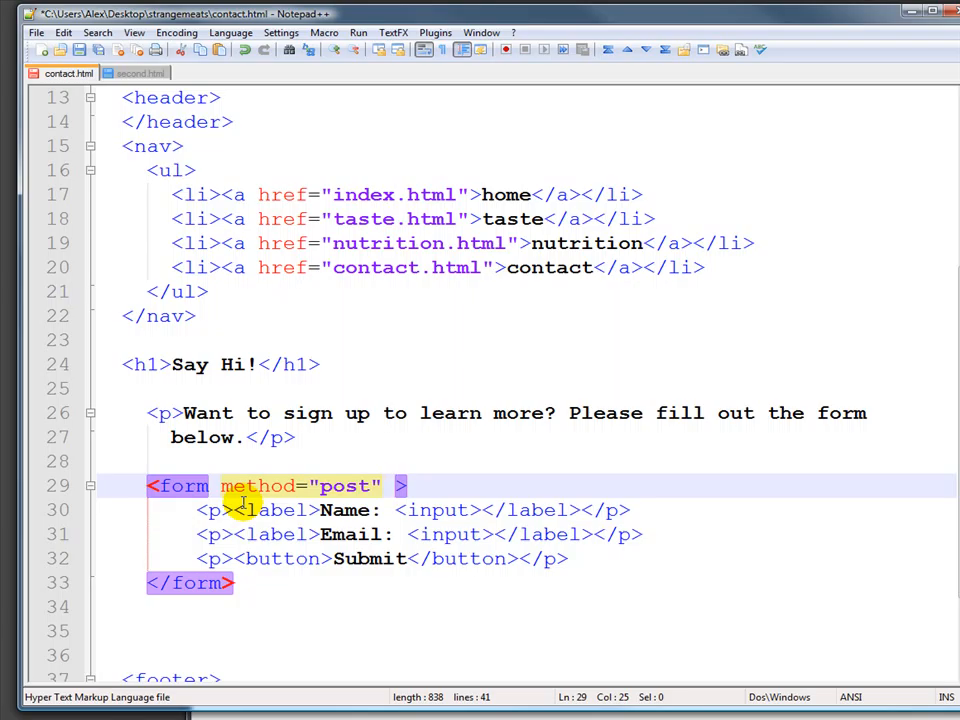
{"action": "type", "text": "action=\"\""}
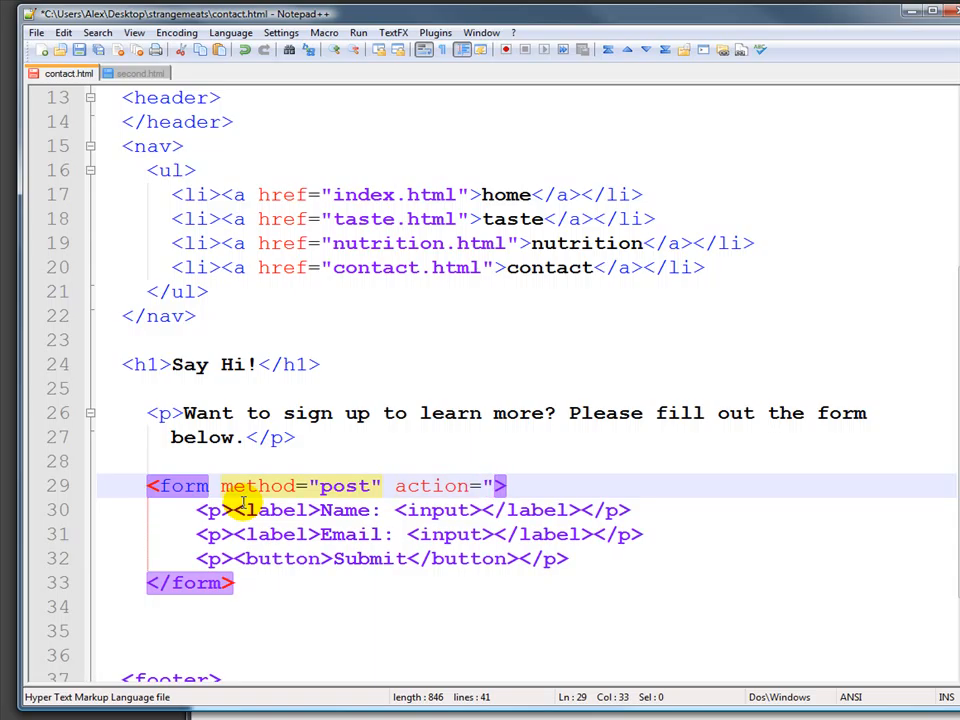
{"action": "type", "text": "http://"}
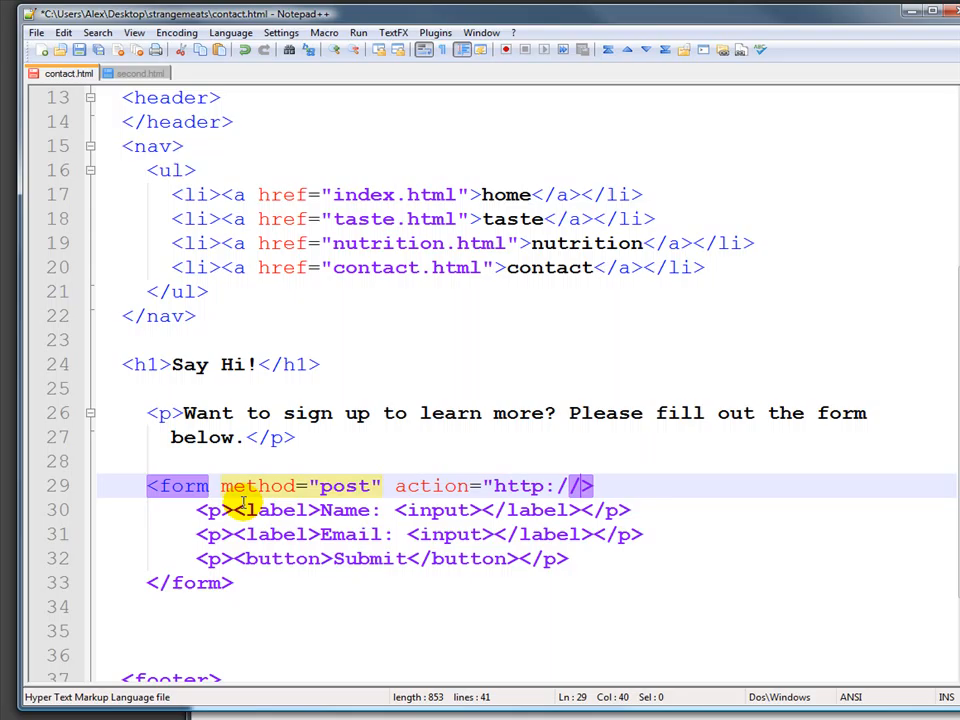
{"action": "type", "text": "myserver.com/i"}
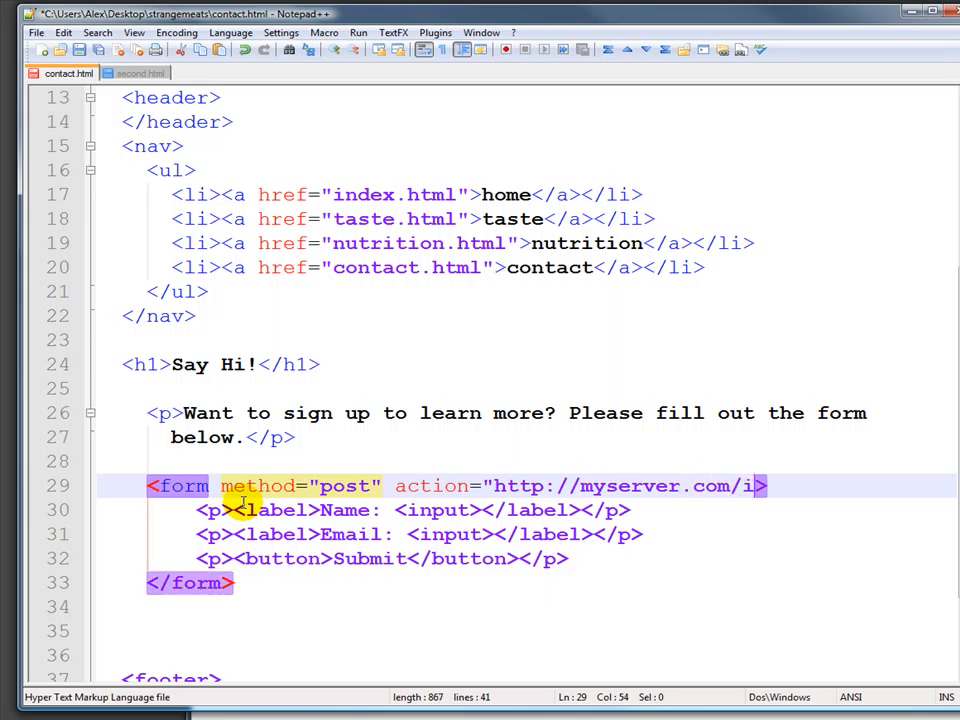
{"action": "type", "text": "handle."}
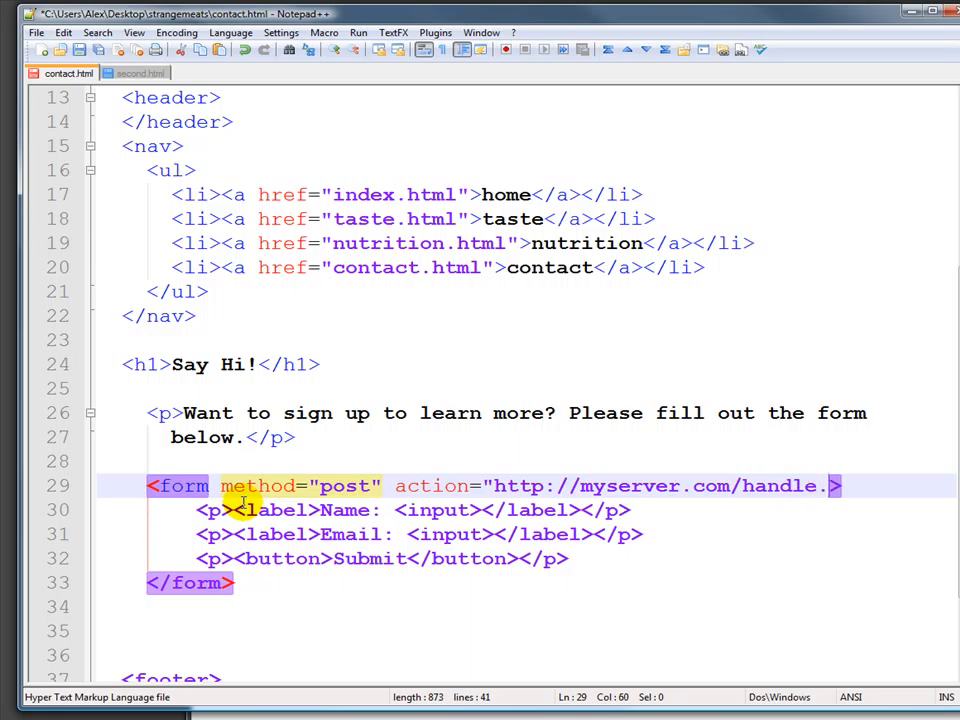
{"action": "type", "text": "php"}
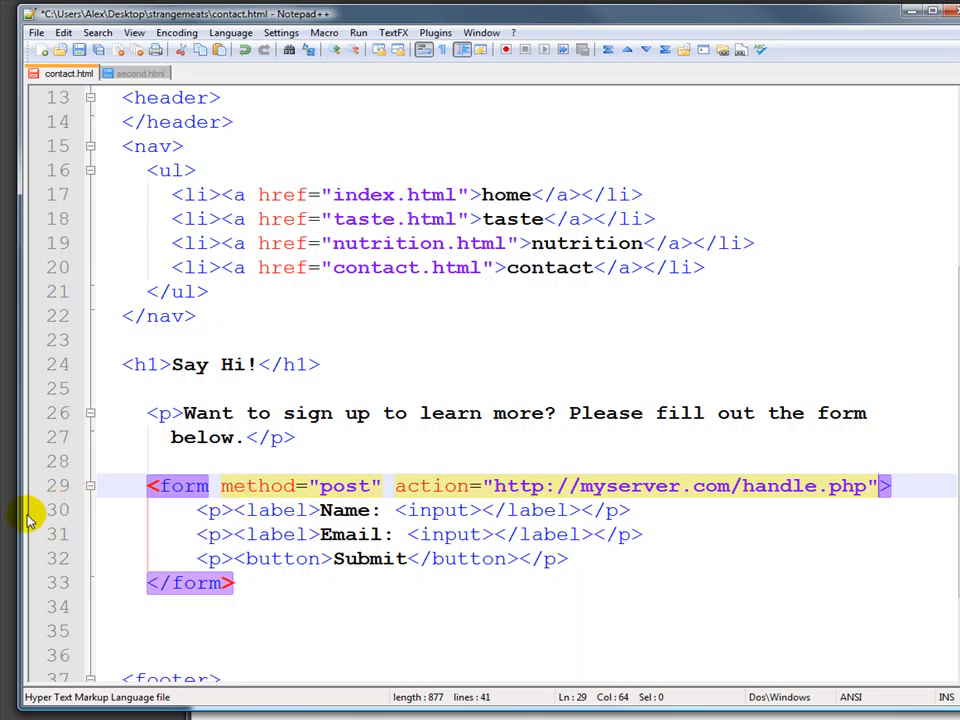
{"action": "mouse_move", "coordinate": [330, 544]}
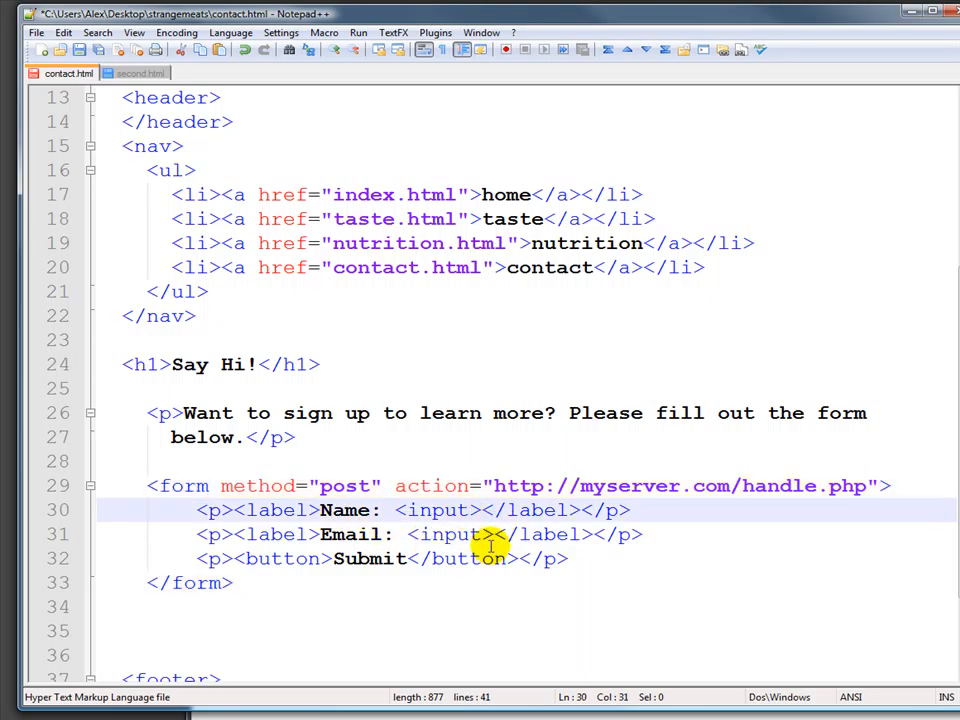
- Add name="custname" to the Name input
{"action": "type", "text": "name"}
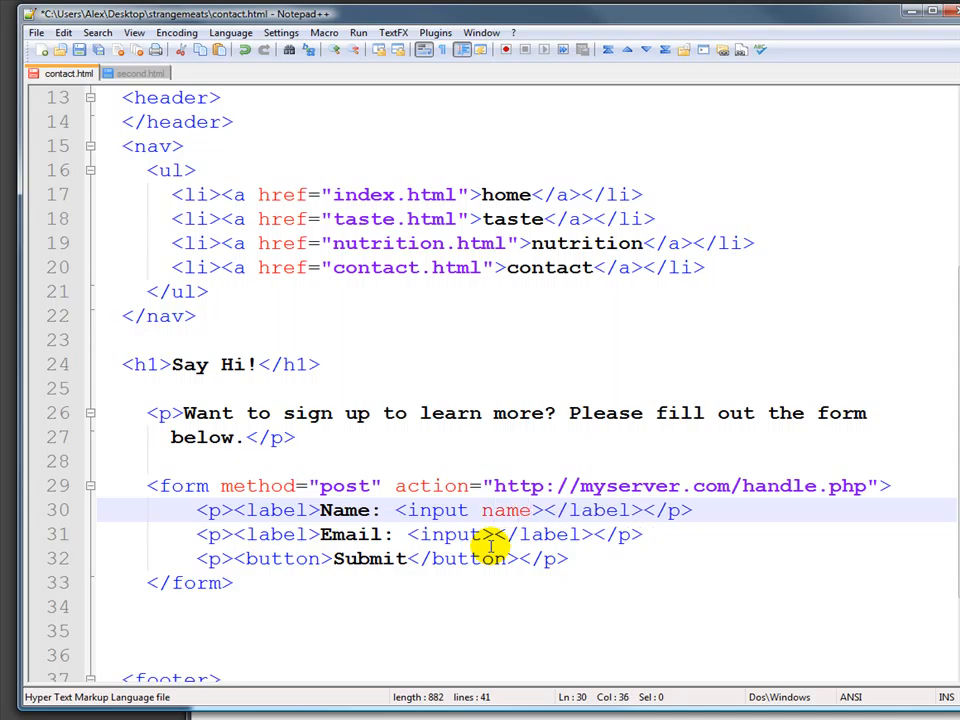
{"action": "type", "text": "=\"\""}
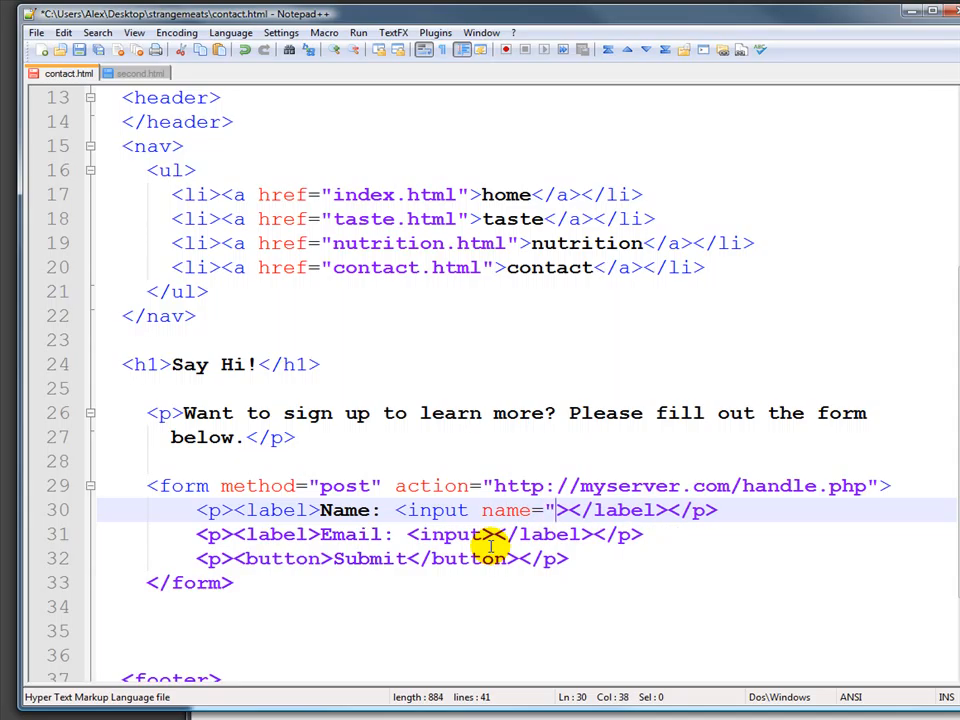
{"action": "type", "text": "cust"}
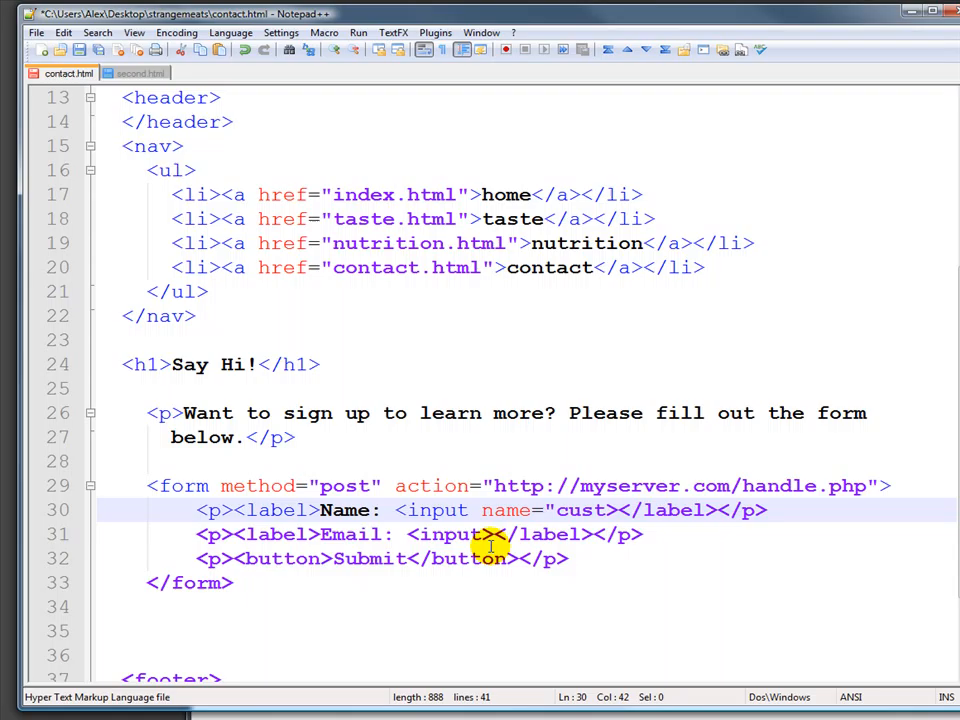
{"action": "type", "text": "name\""}
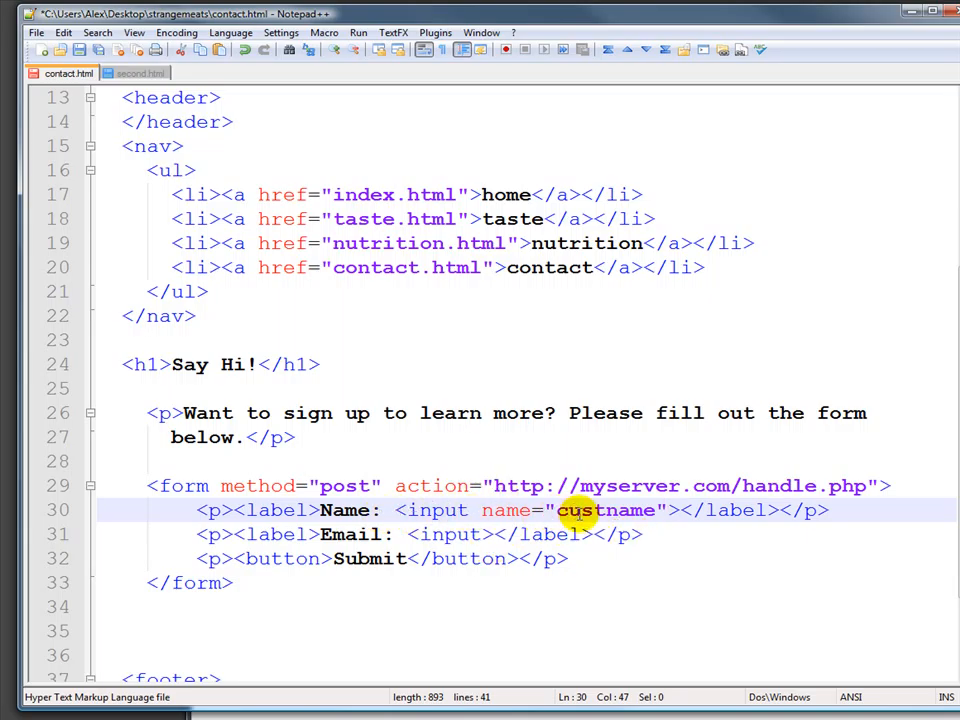
{"action": "mouse_move", "coordinate": [640, 520]}
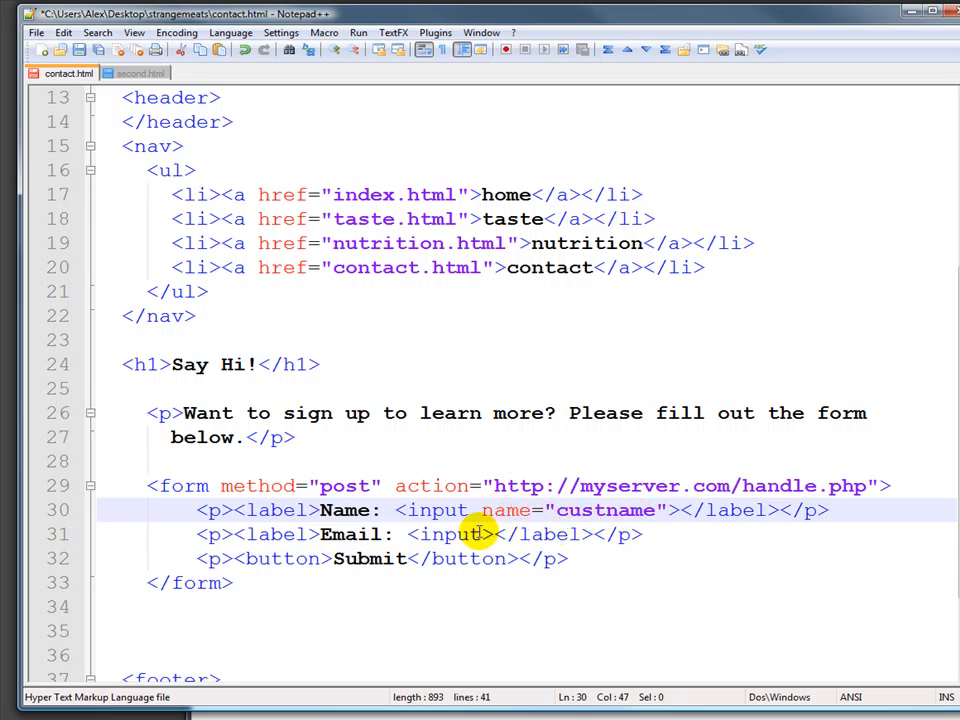
- Add name="custemail" to the Email input
{"action": "type", "text": "name"}
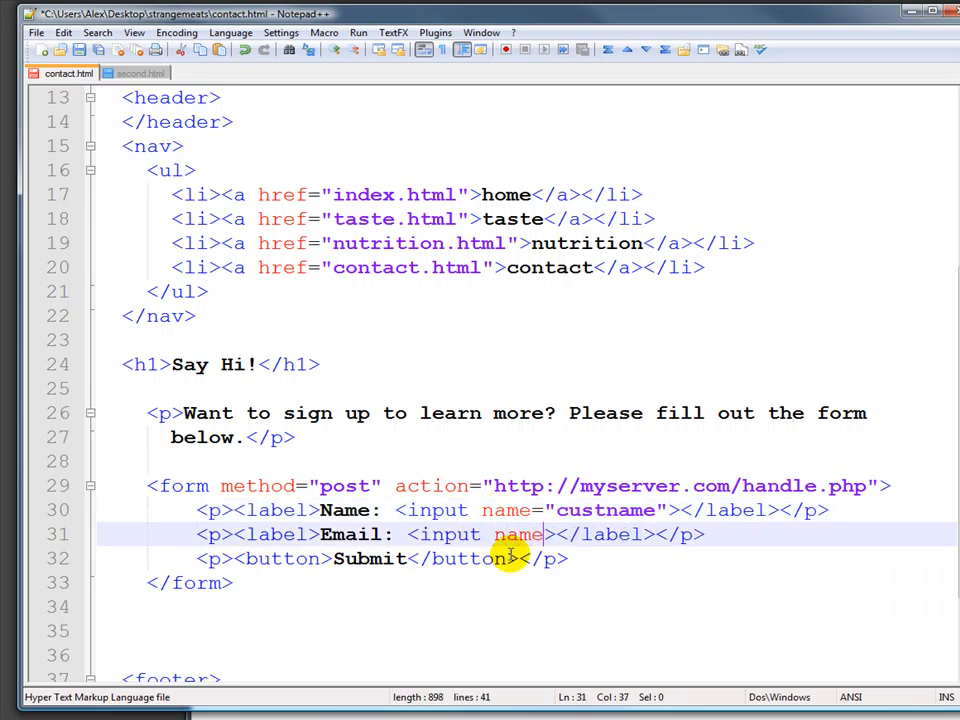
{"action": "type", "text": "\""}
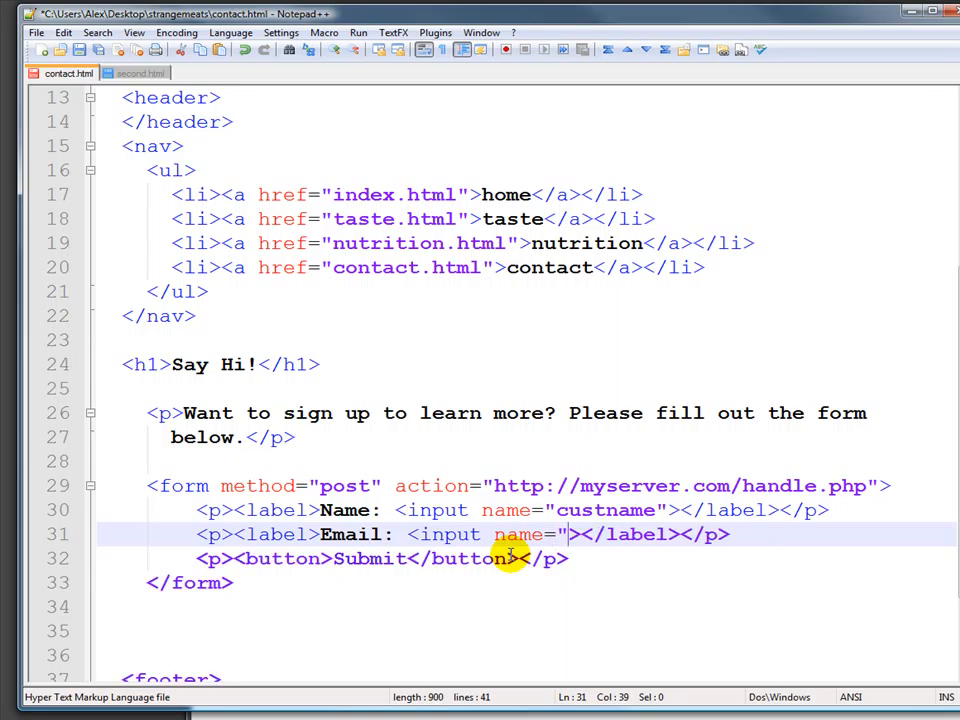
{"action": "type", "text": "custemail"}
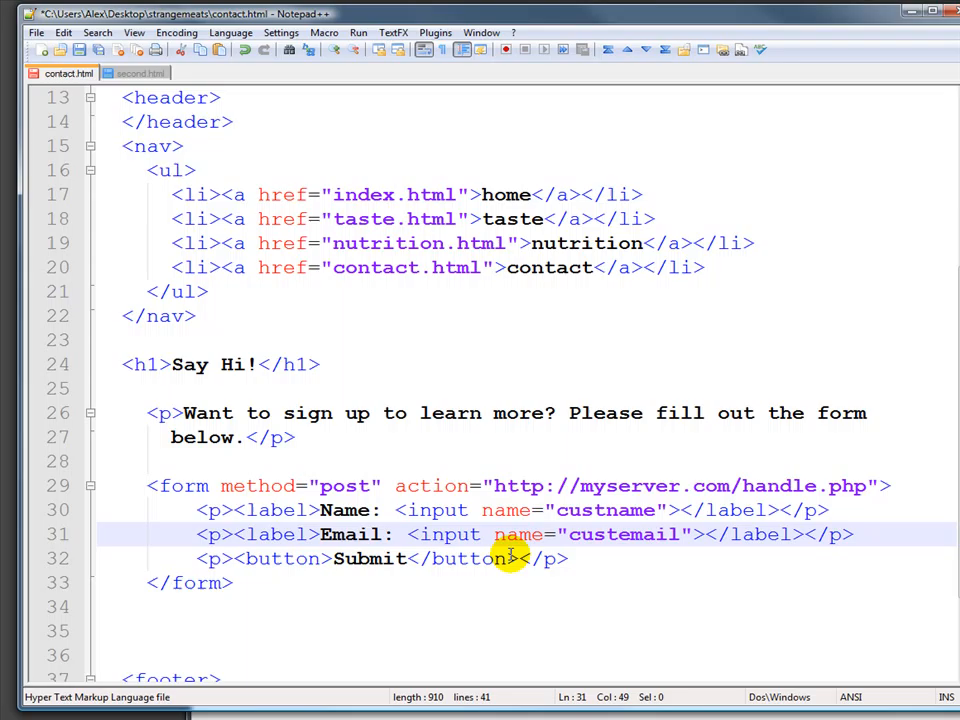
{"action": "double_click", "coordinate": [356, 534]}
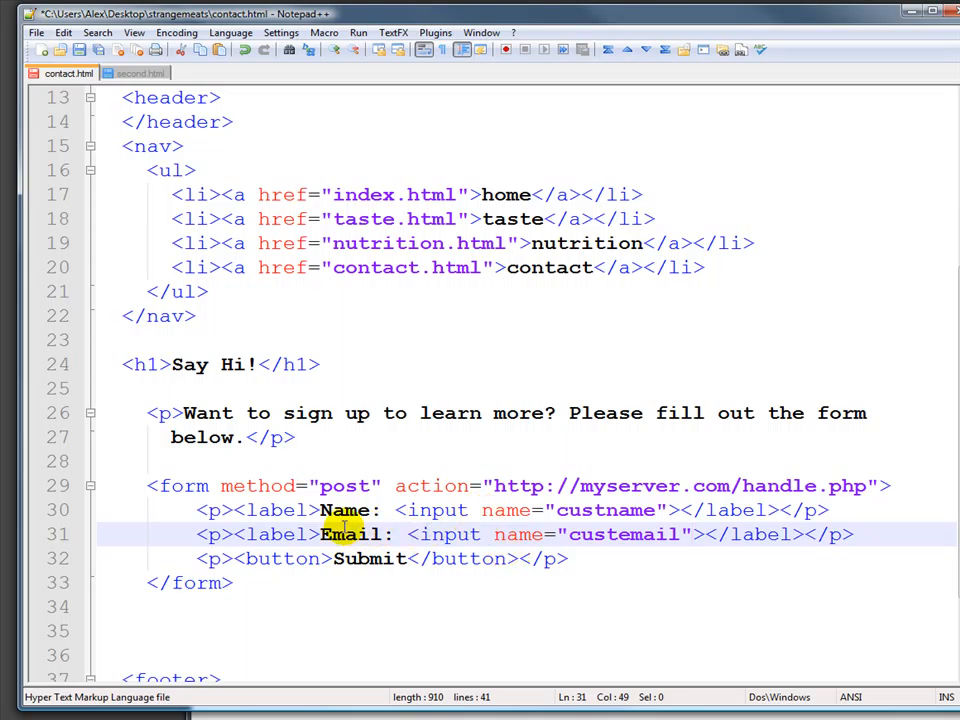
{"action": "mouse_move", "coordinate": [536, 558]}
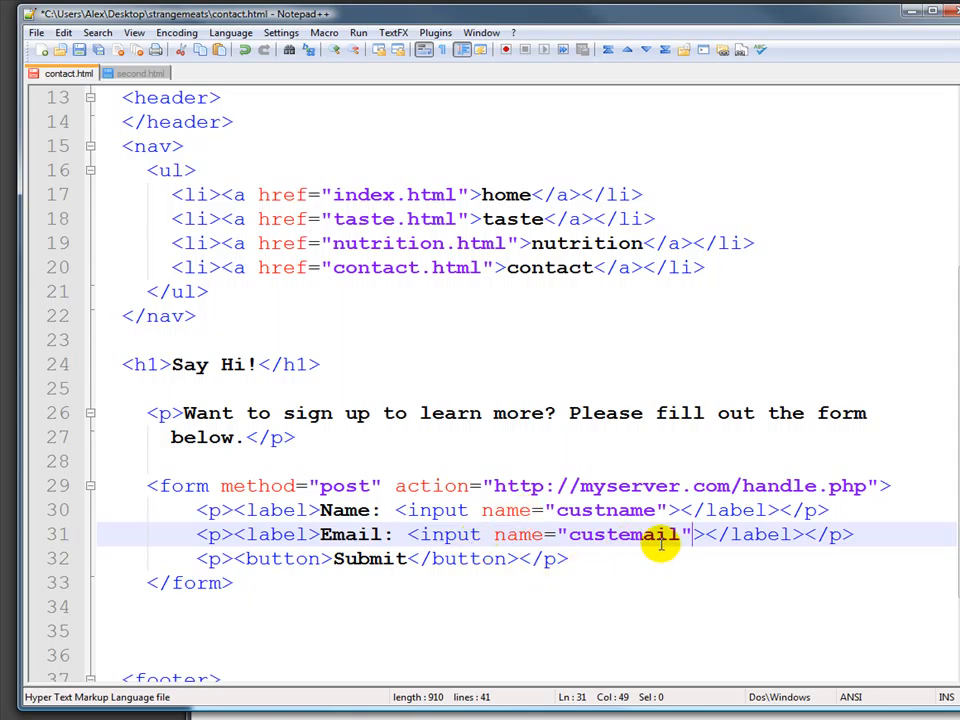
{"action": "mouse_move", "coordinate": [712, 510]}
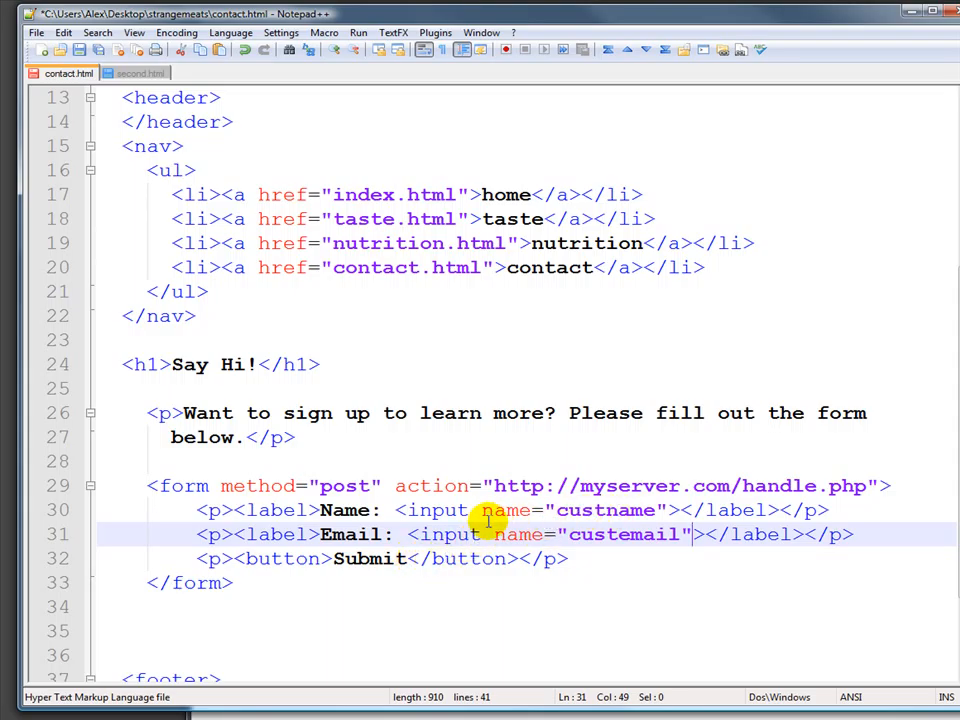
- Add type=email to the Email input and place it on its own line below the Email label
{"action": "type", "text": "typ"}
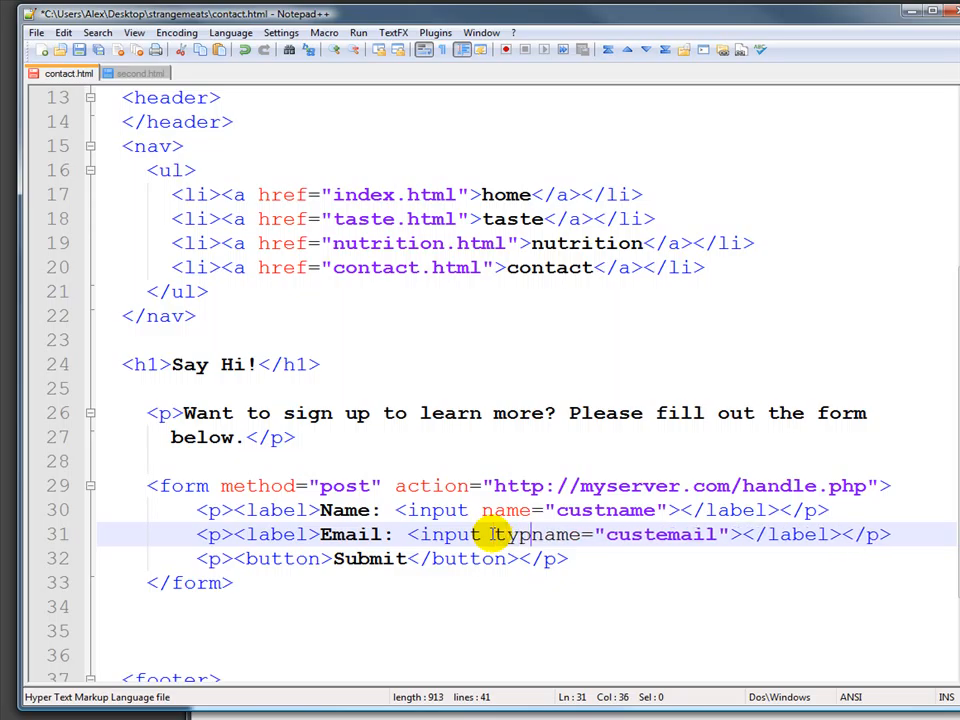
{"action": "type", "text": "type=email"}
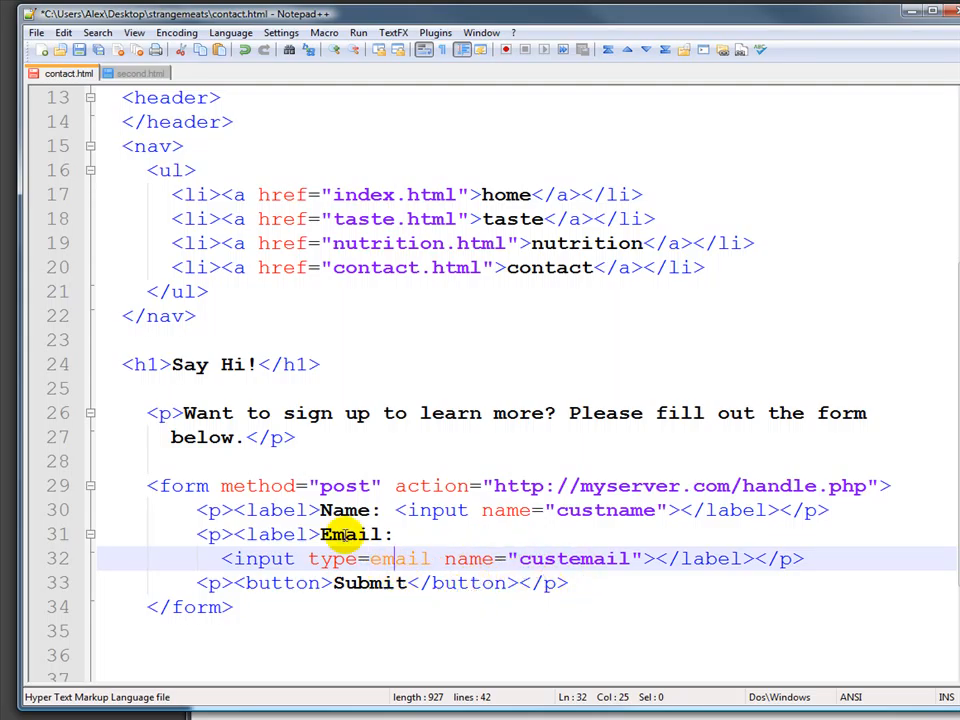
{"action": "left_click", "coordinate": [36, 32]}
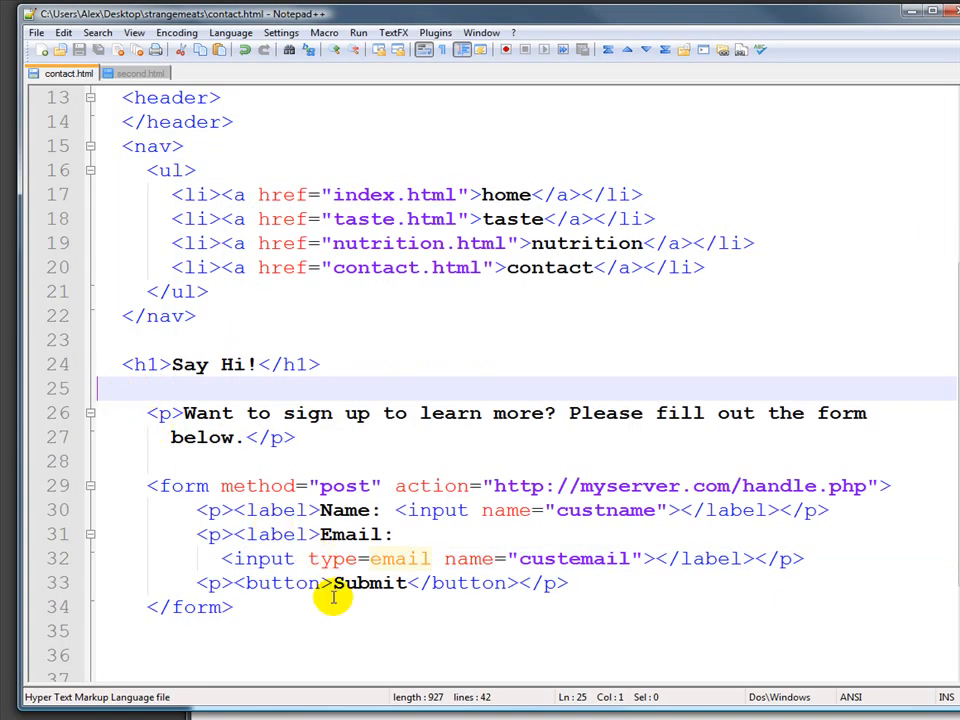
{"action": "left_click_drag", "start_coordinate": [332, 584], "coordinate": [140, 510]}
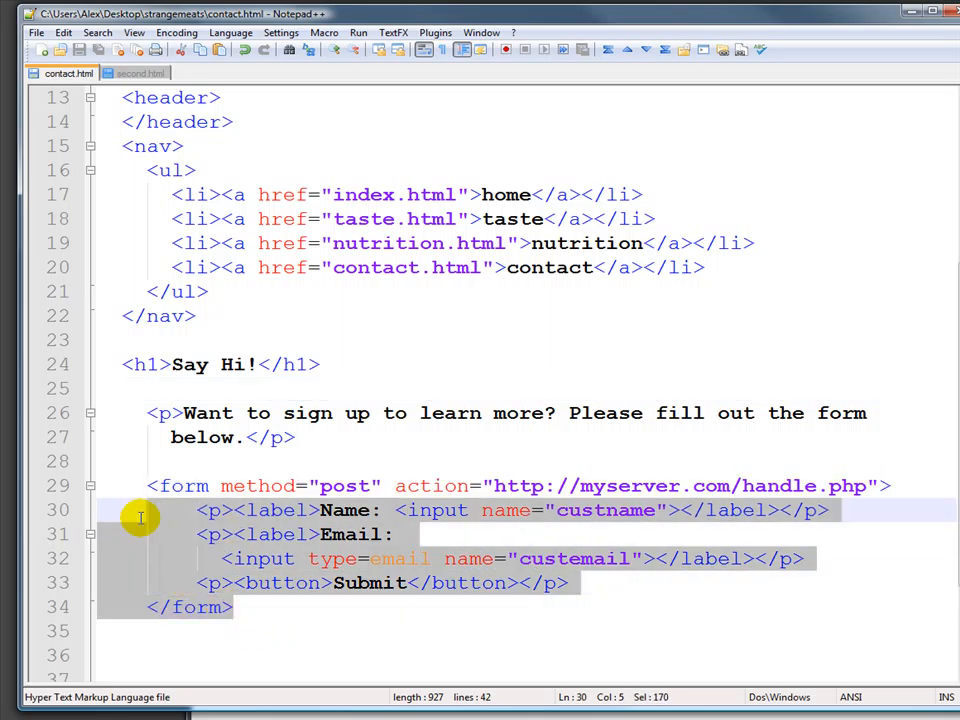